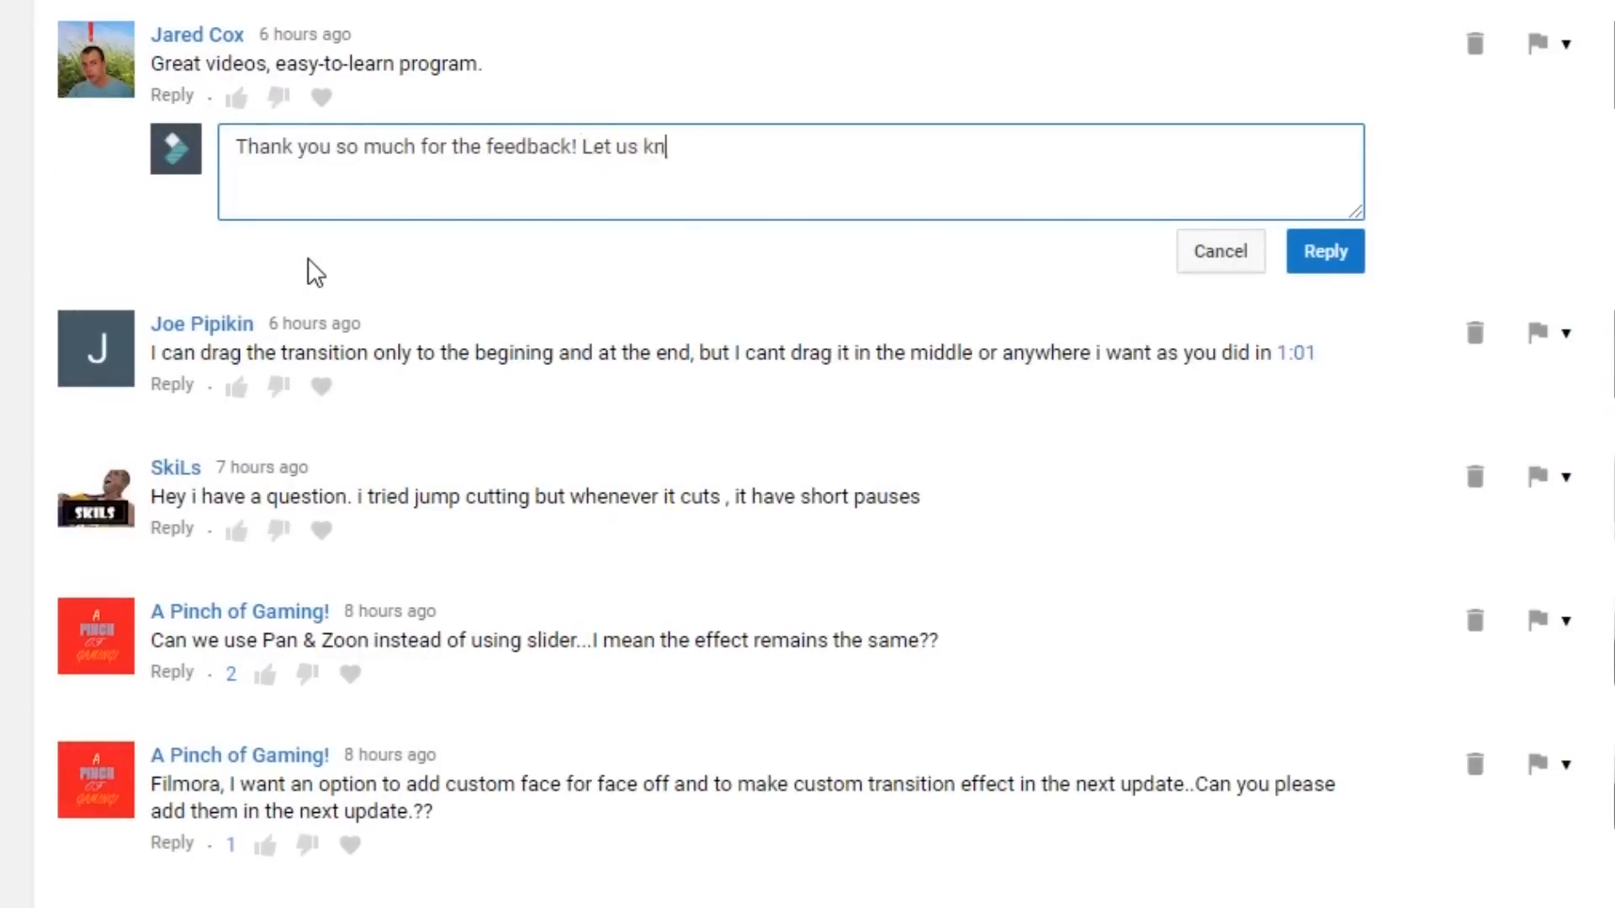
Finish the reply inviting viewers to ask about anything else they want to learn in Filmora.
text(ow if there is anything else you want to learn in Filmora!)
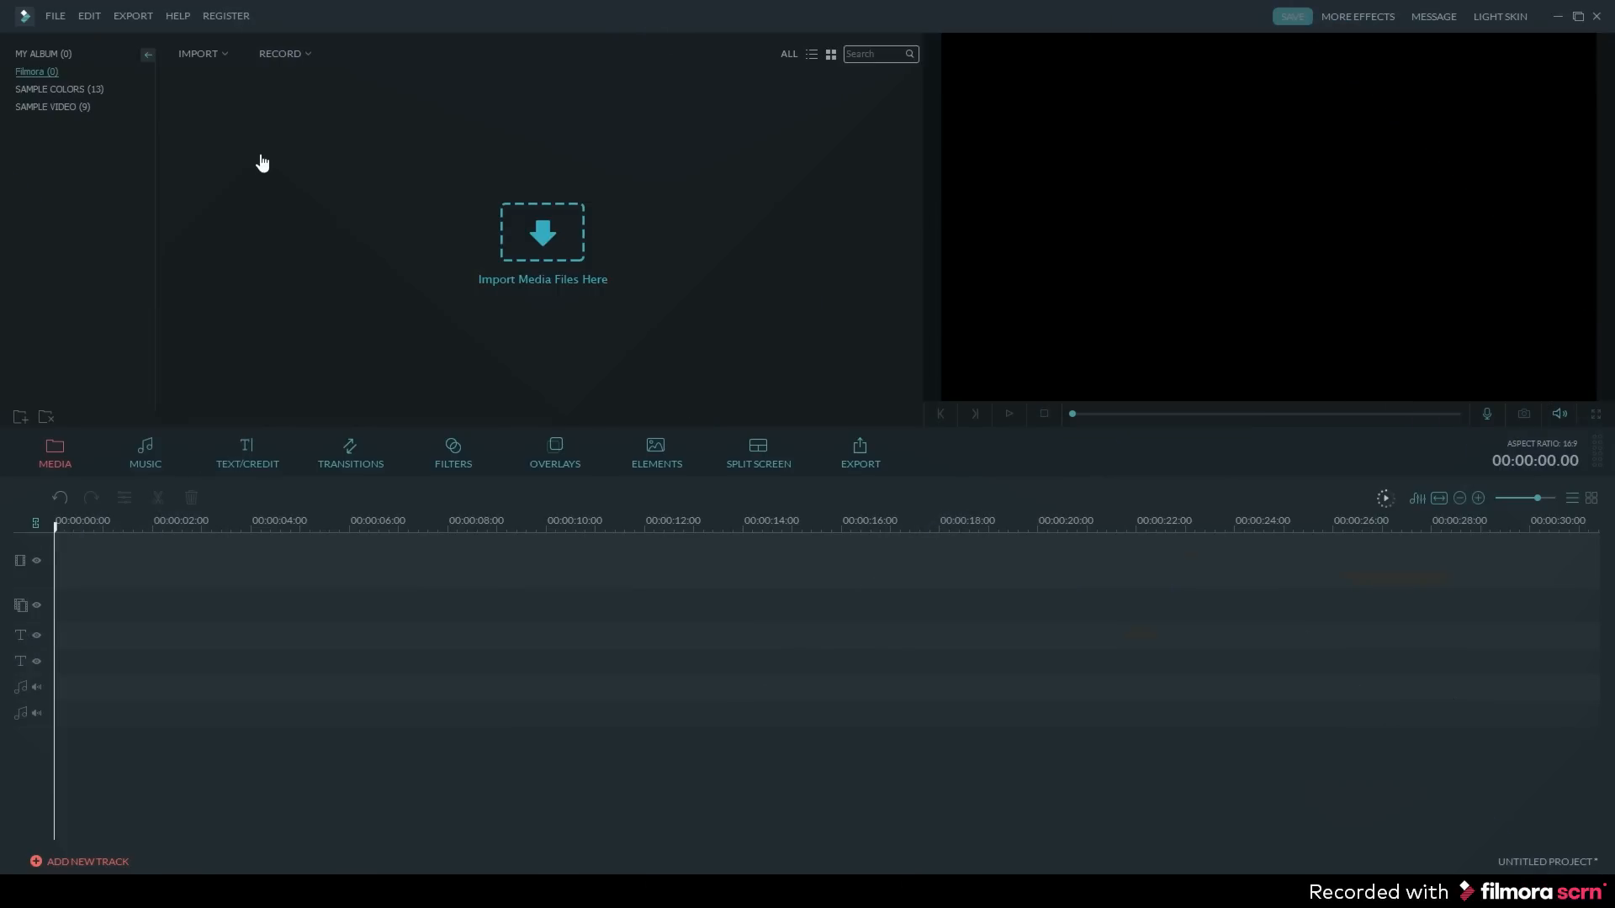
mouse_move(202, 54)
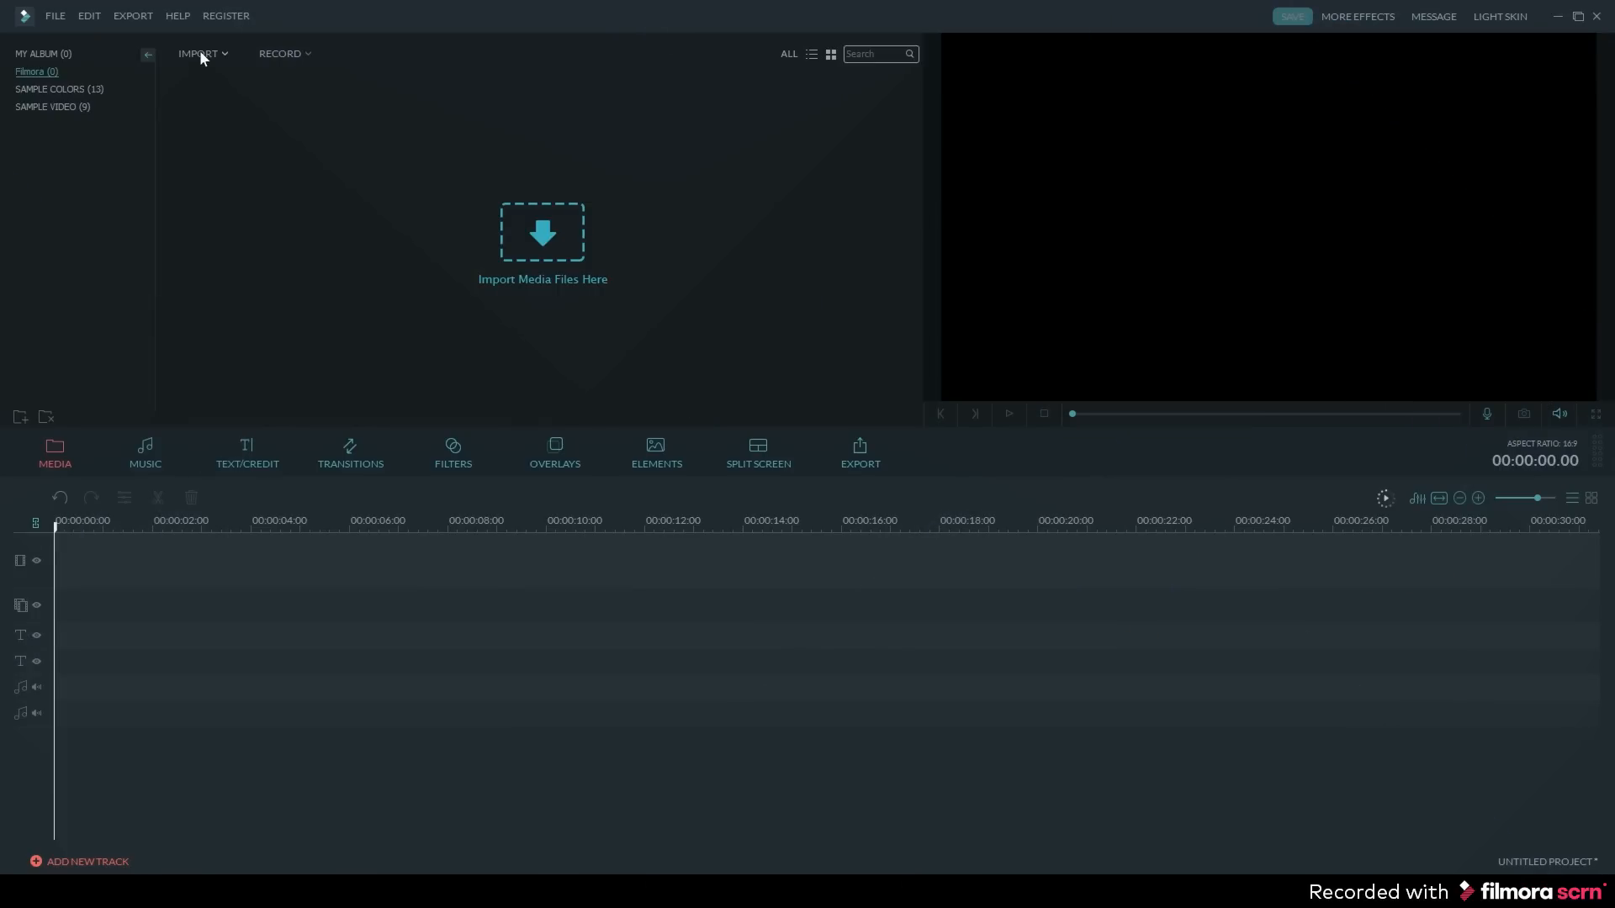
Import IMG_8776, IMG_8769 and C0161 as media files and place them end to end on the video track.
click(198, 54)
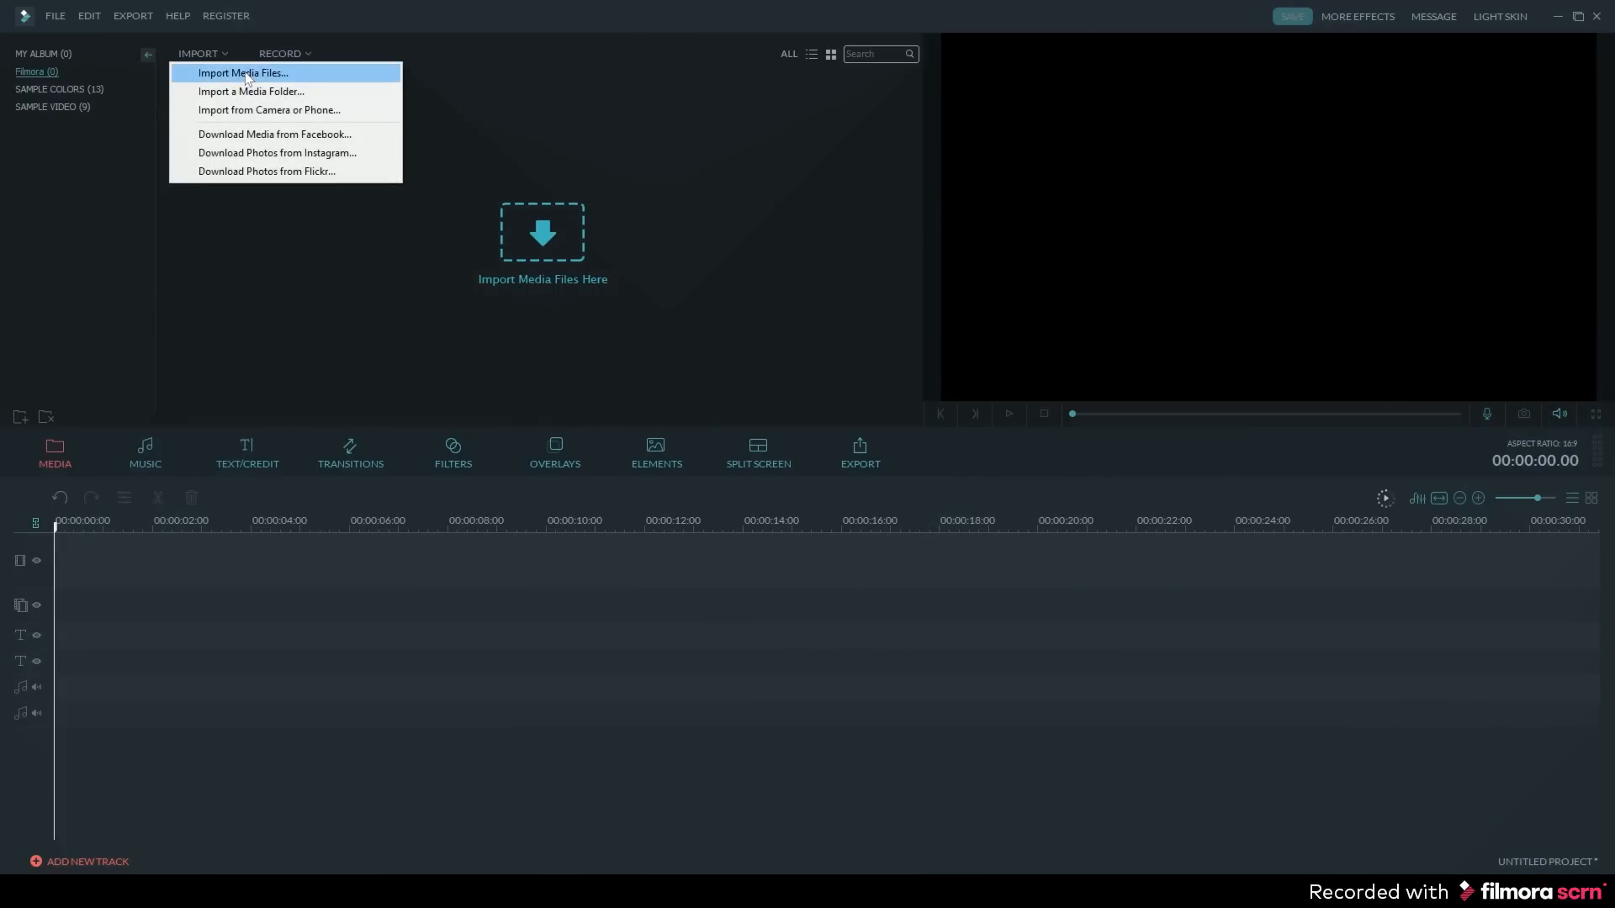
click(242, 72)
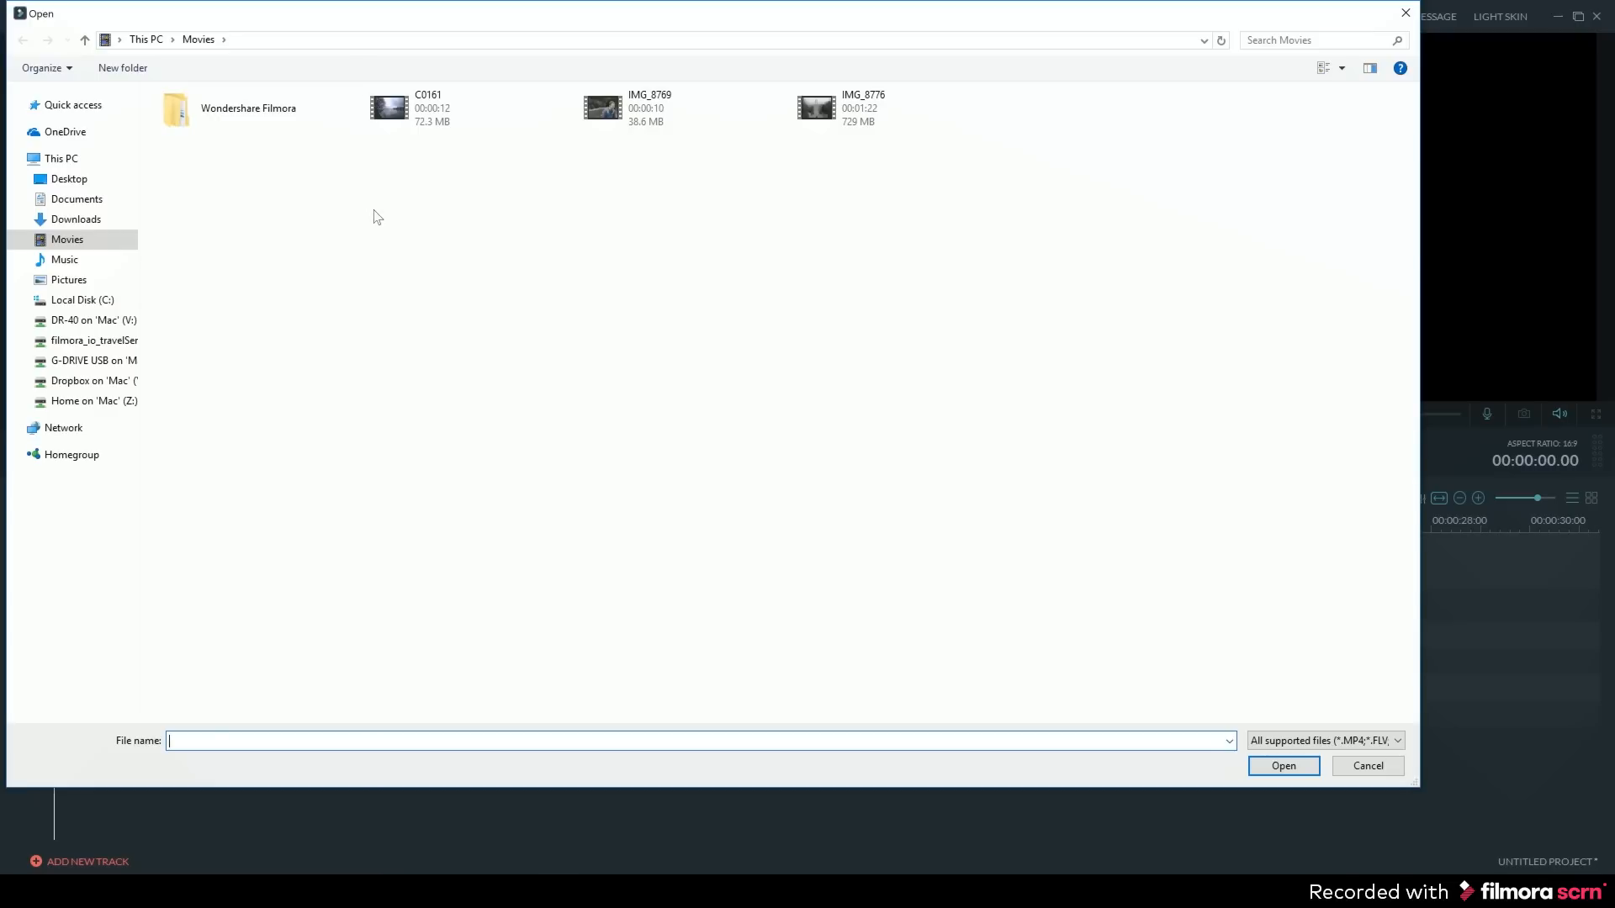
click(1281, 765)
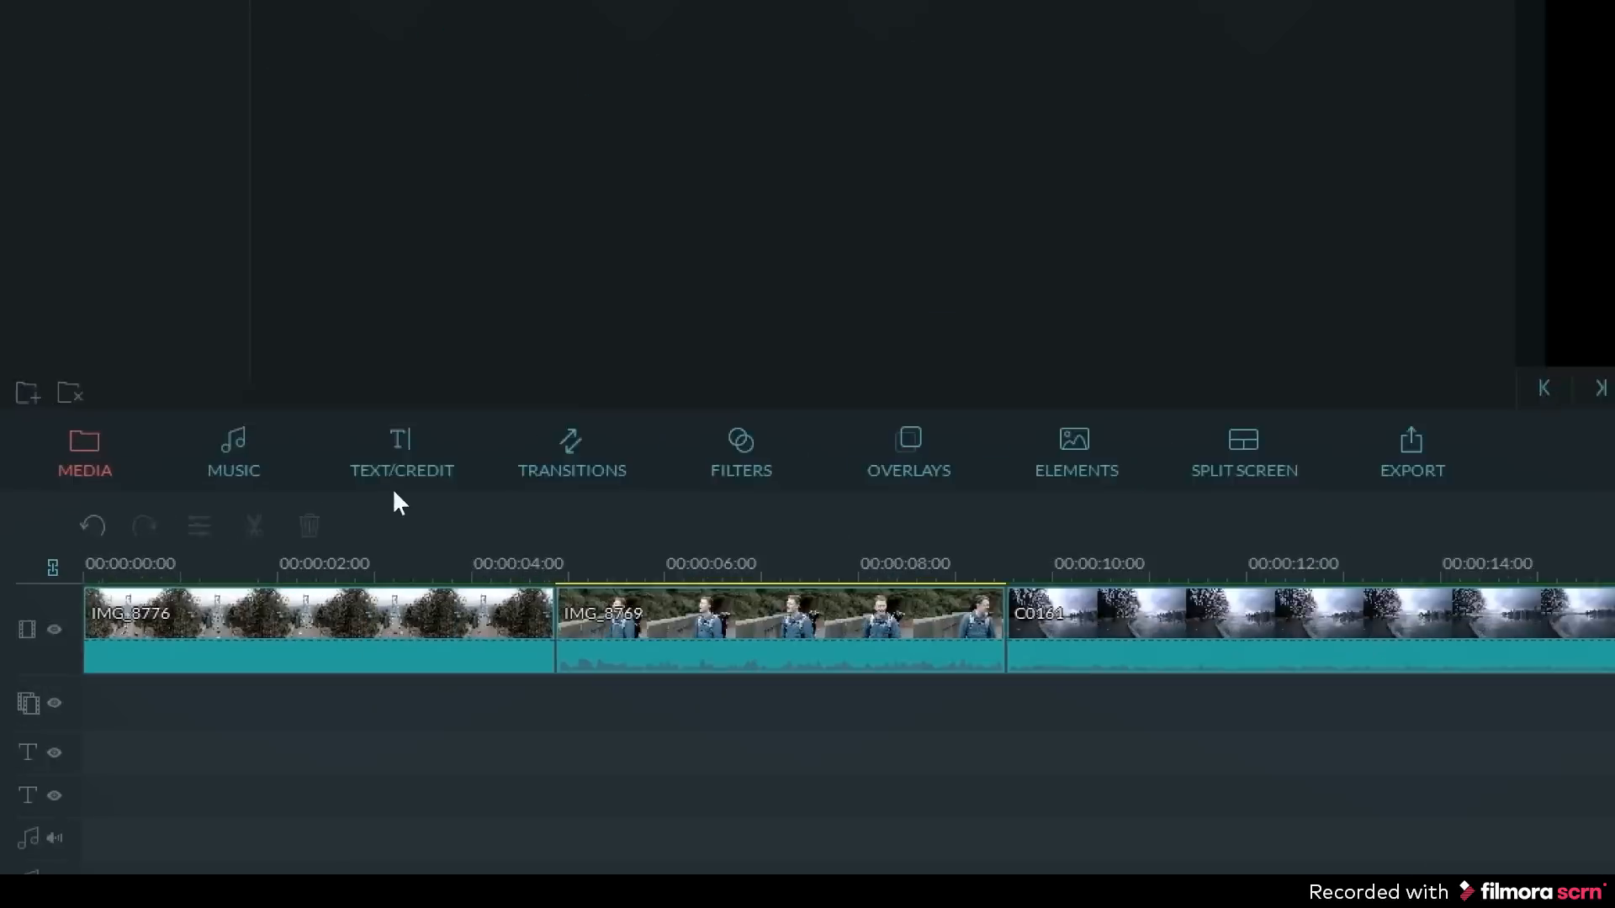
Browse the text template library through the Opener, Titles and Lower 3rds categories.
click(401, 453)
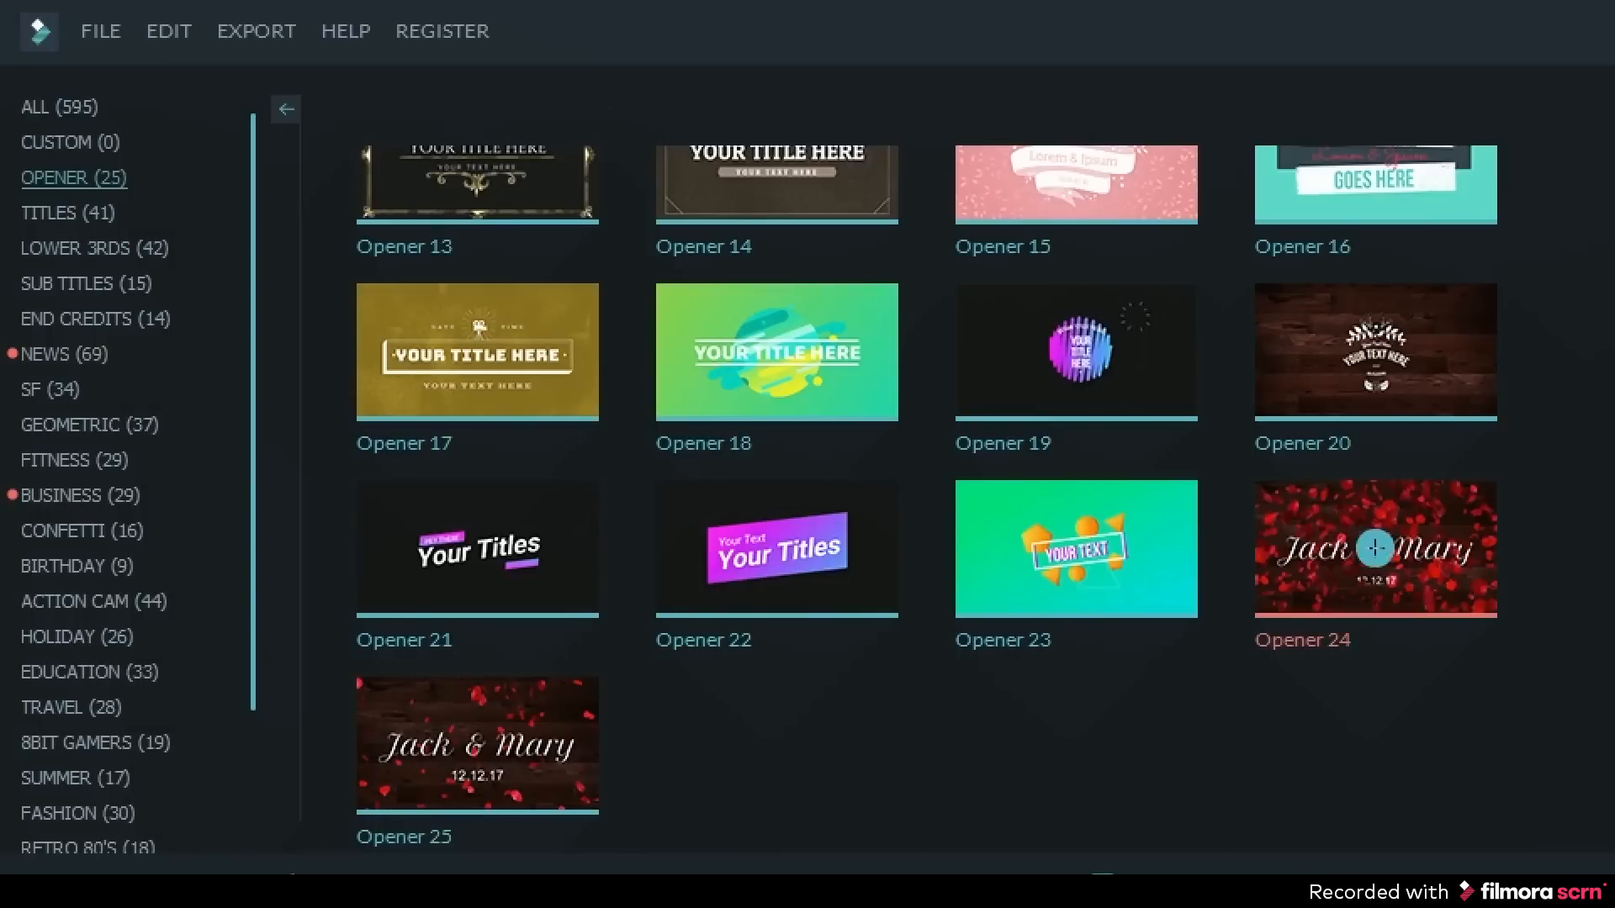
scroll(up, 3)
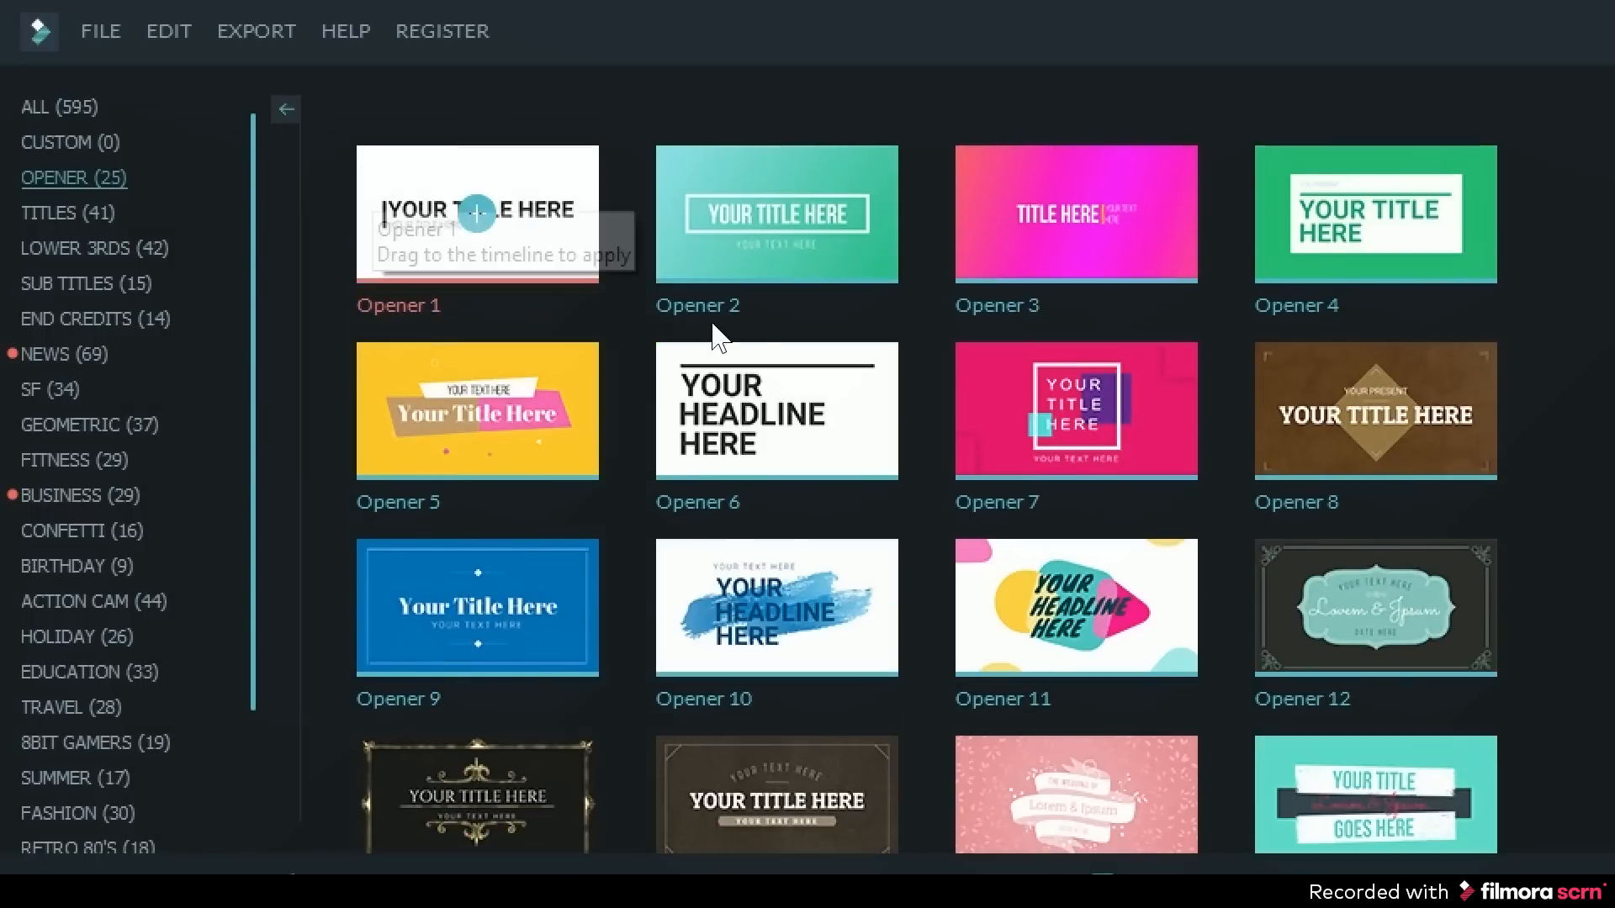
click(49, 214)
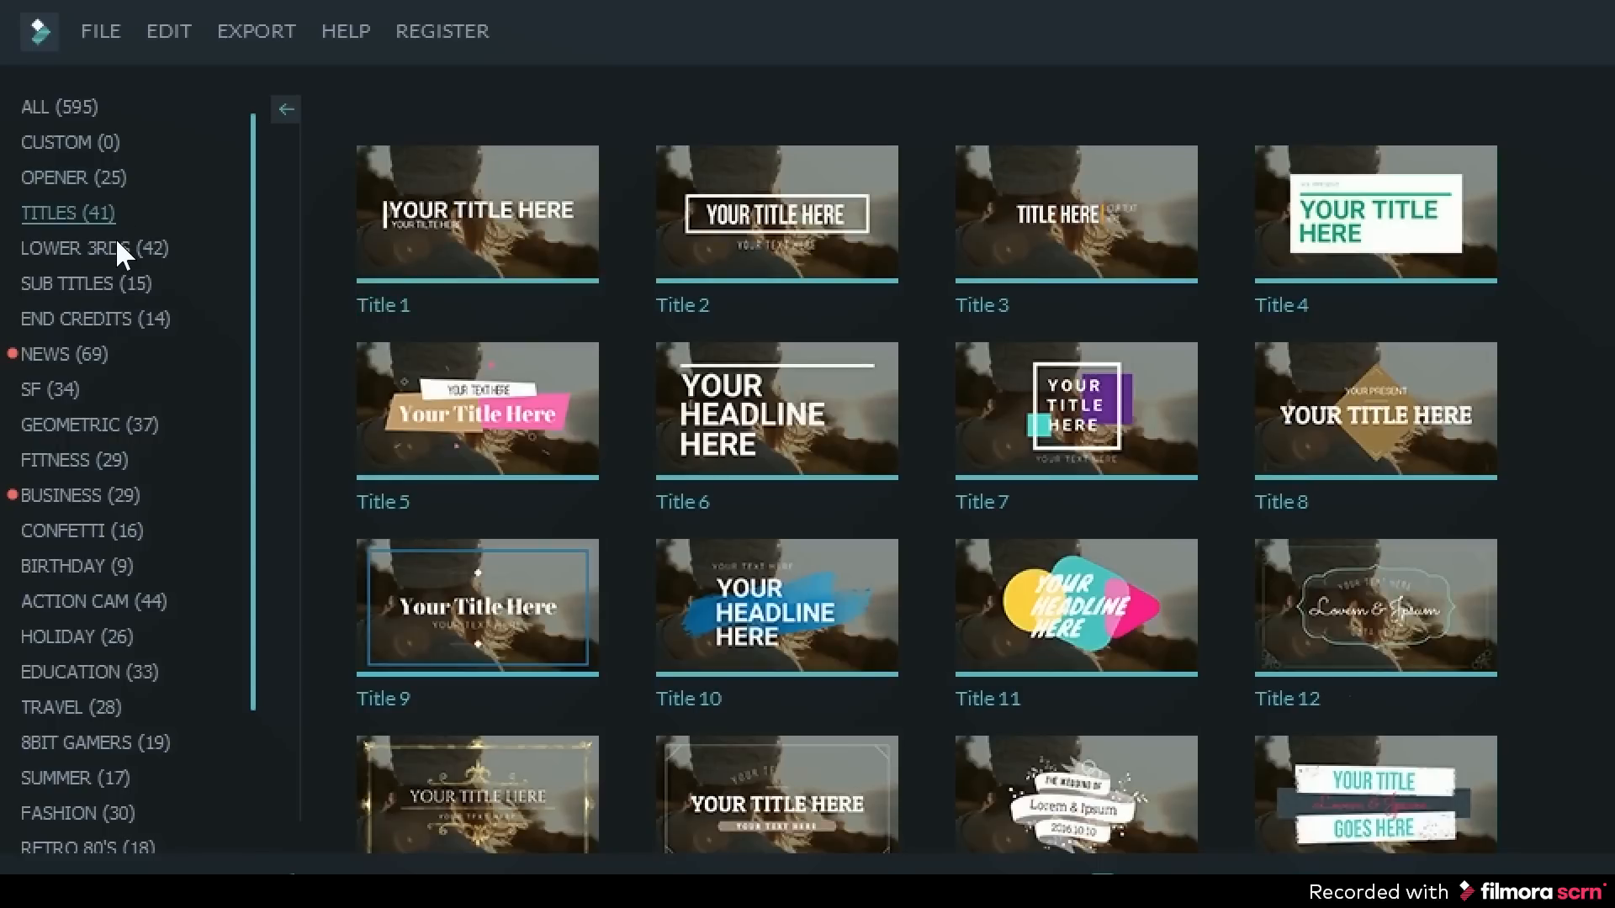
click(82, 249)
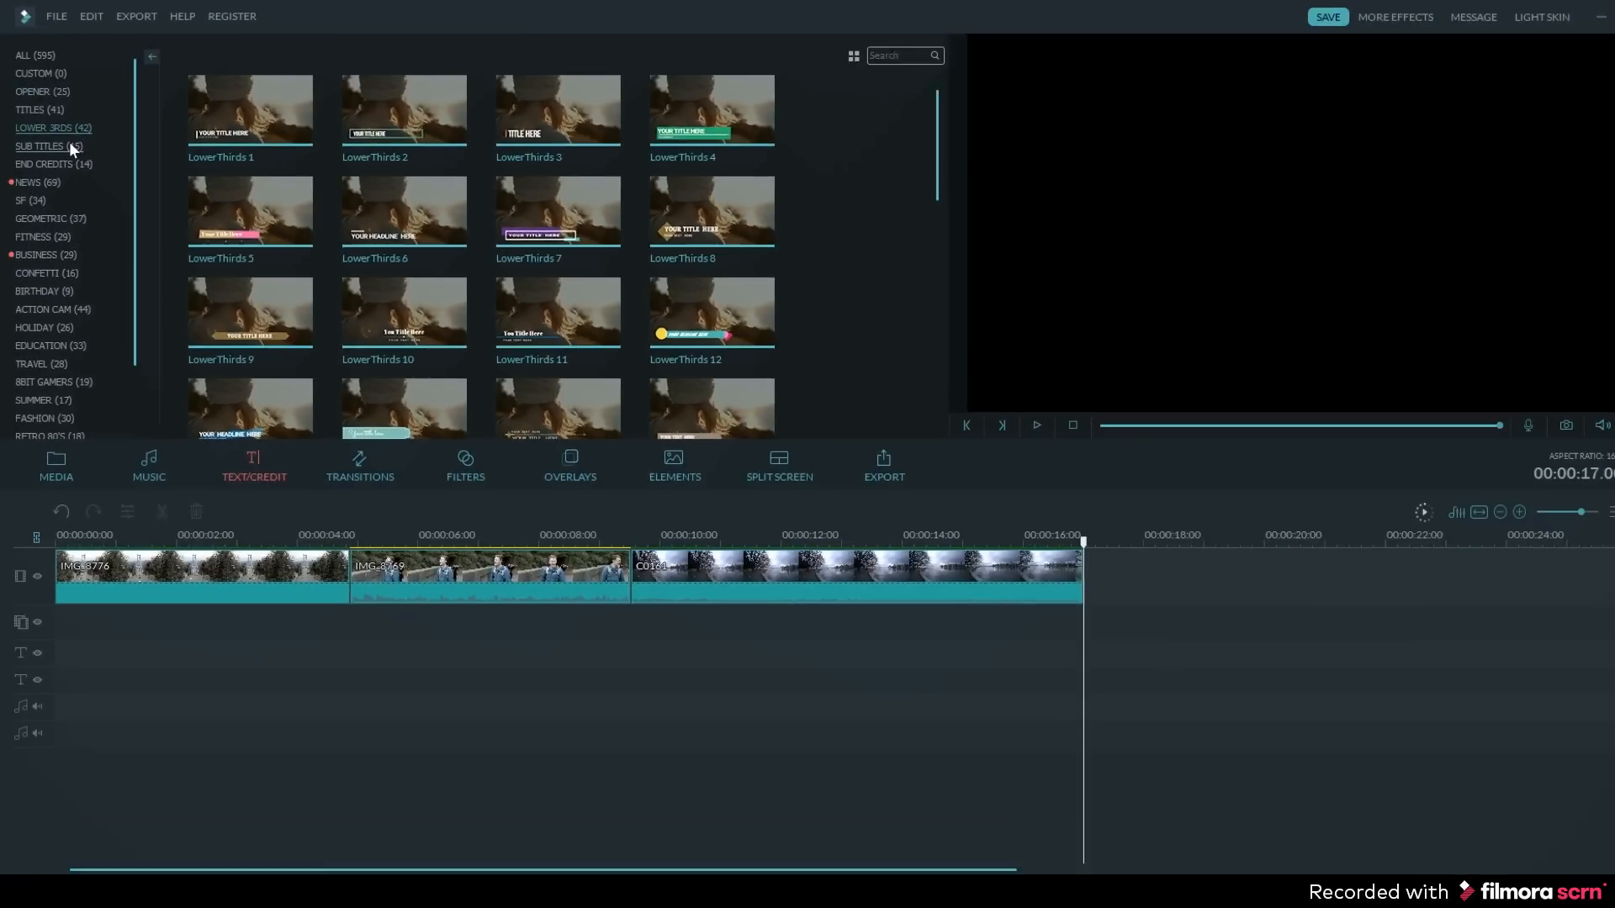
Continue through Subtitles and End Credits, then settle on the Titles collection.
click(40, 142)
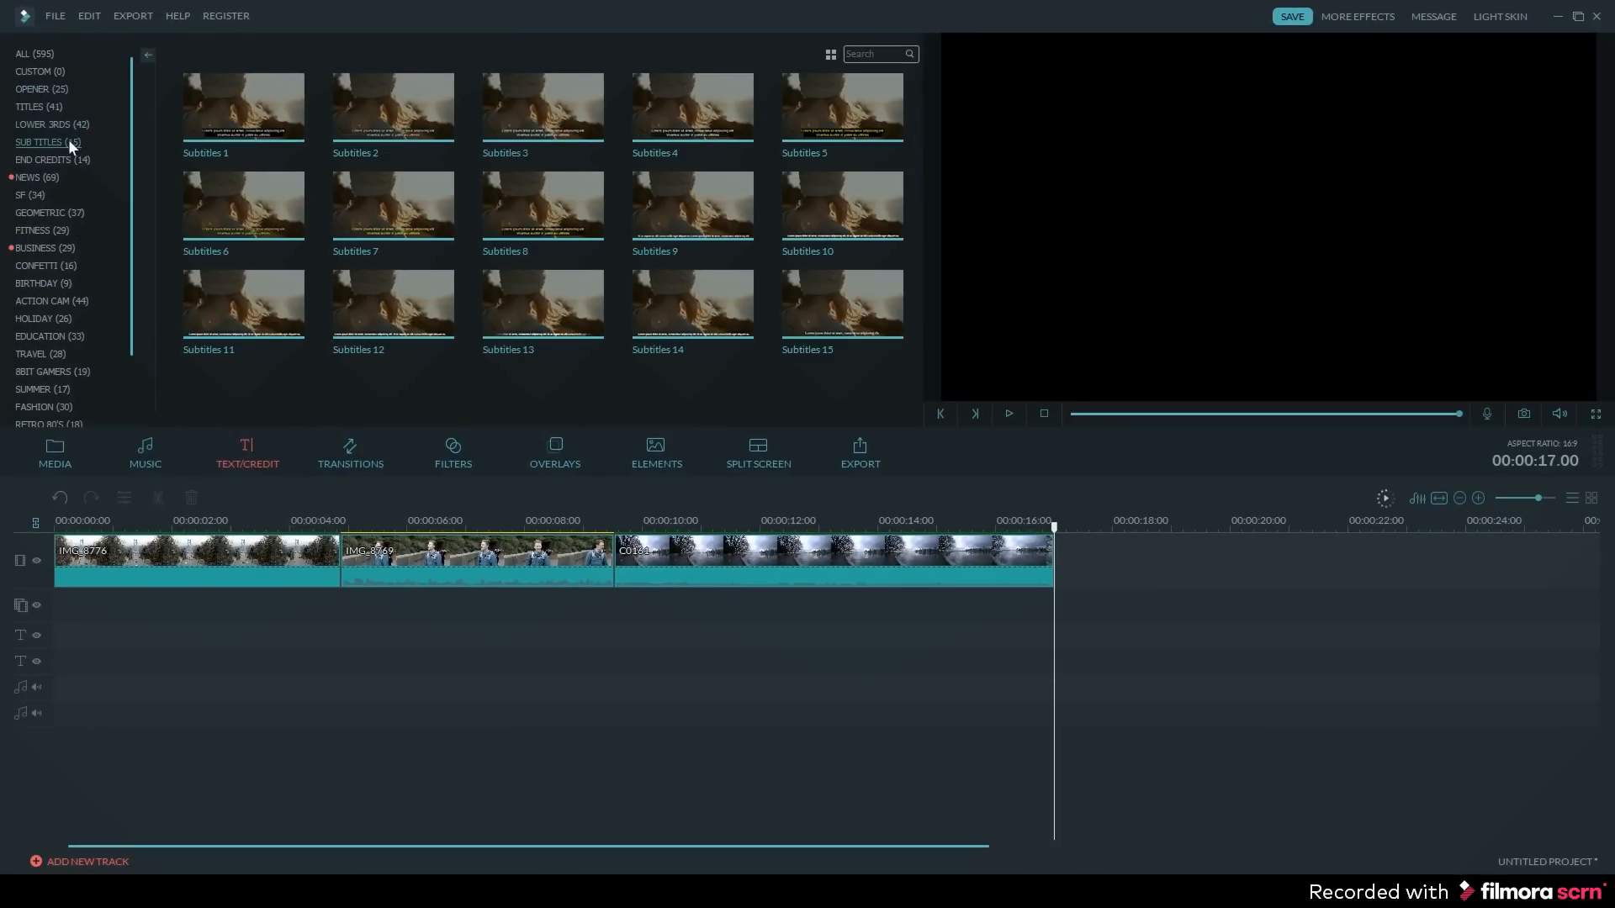
click(51, 159)
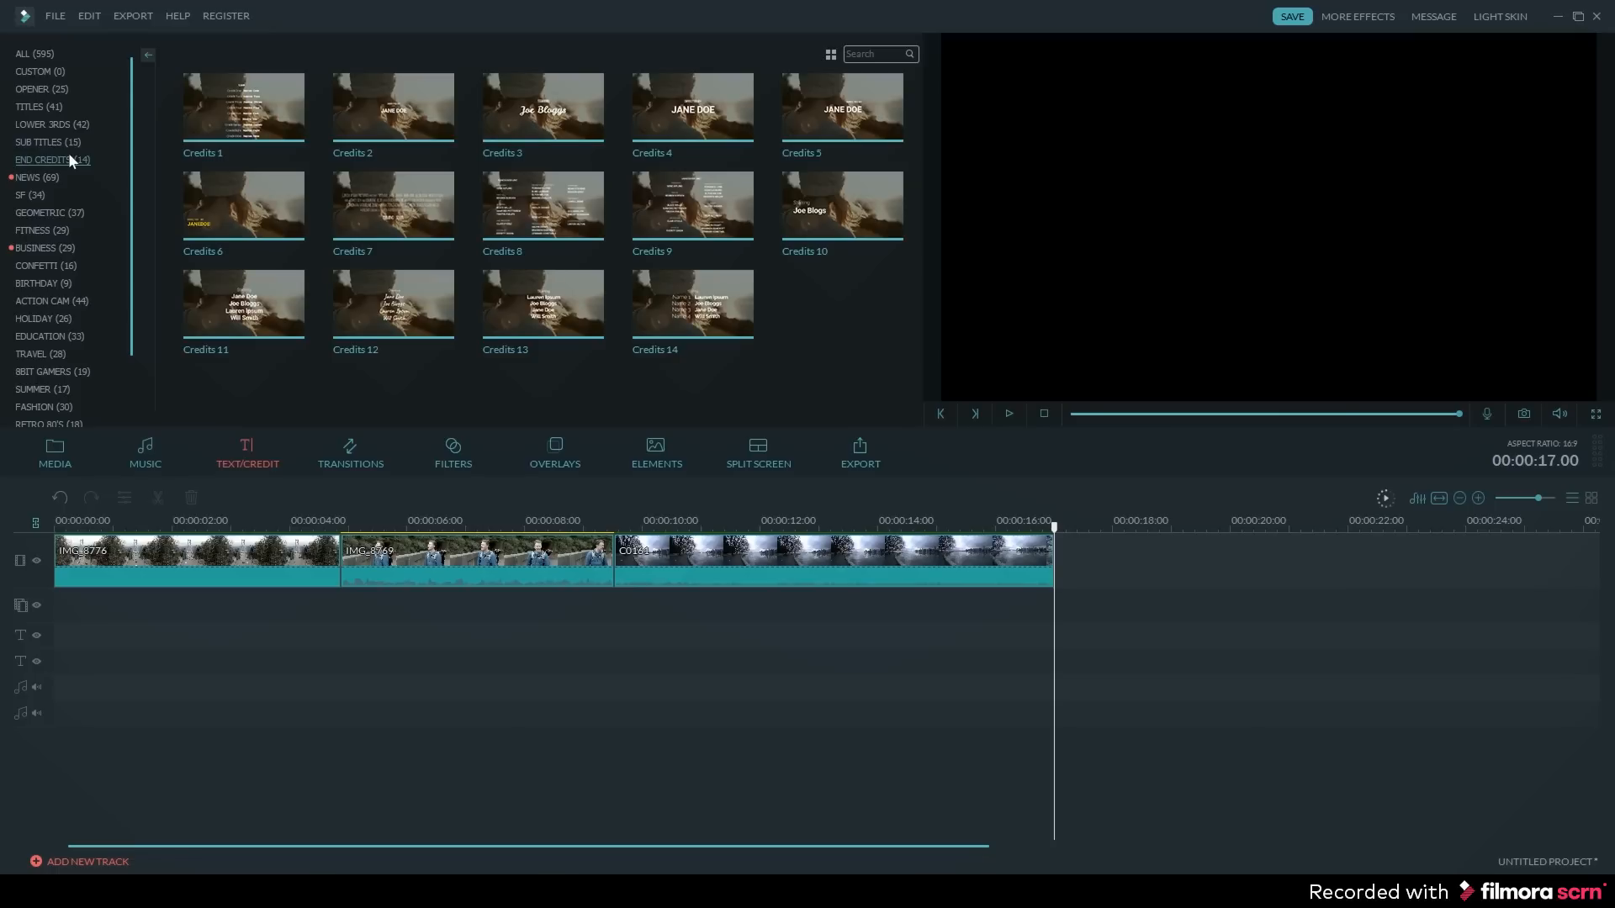
click(39, 106)
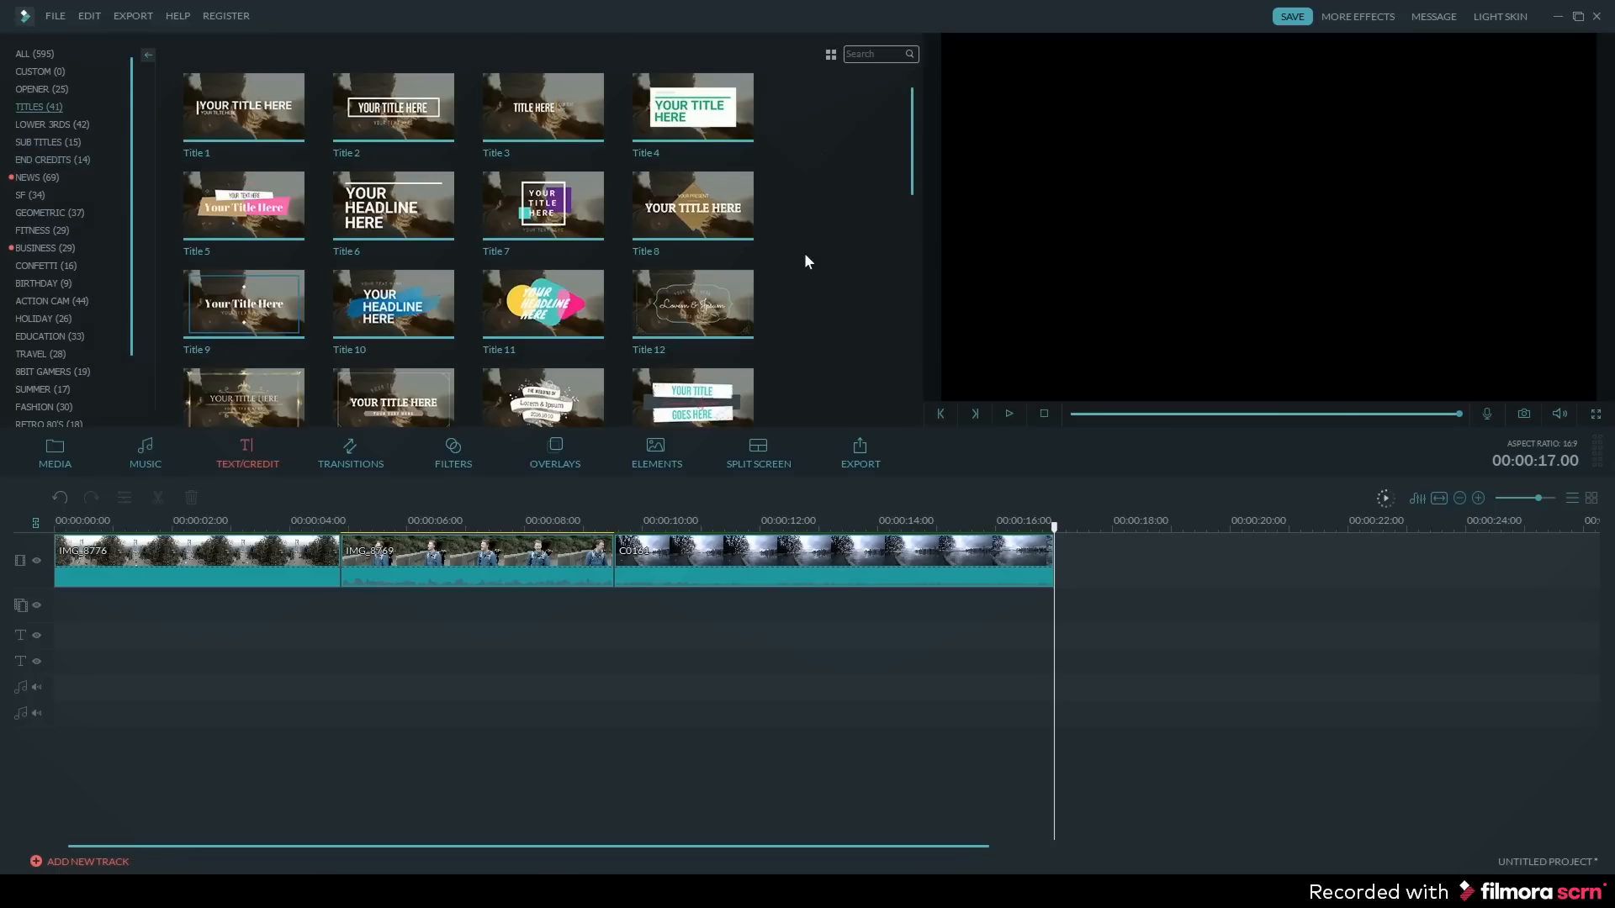
scroll(down, 3)
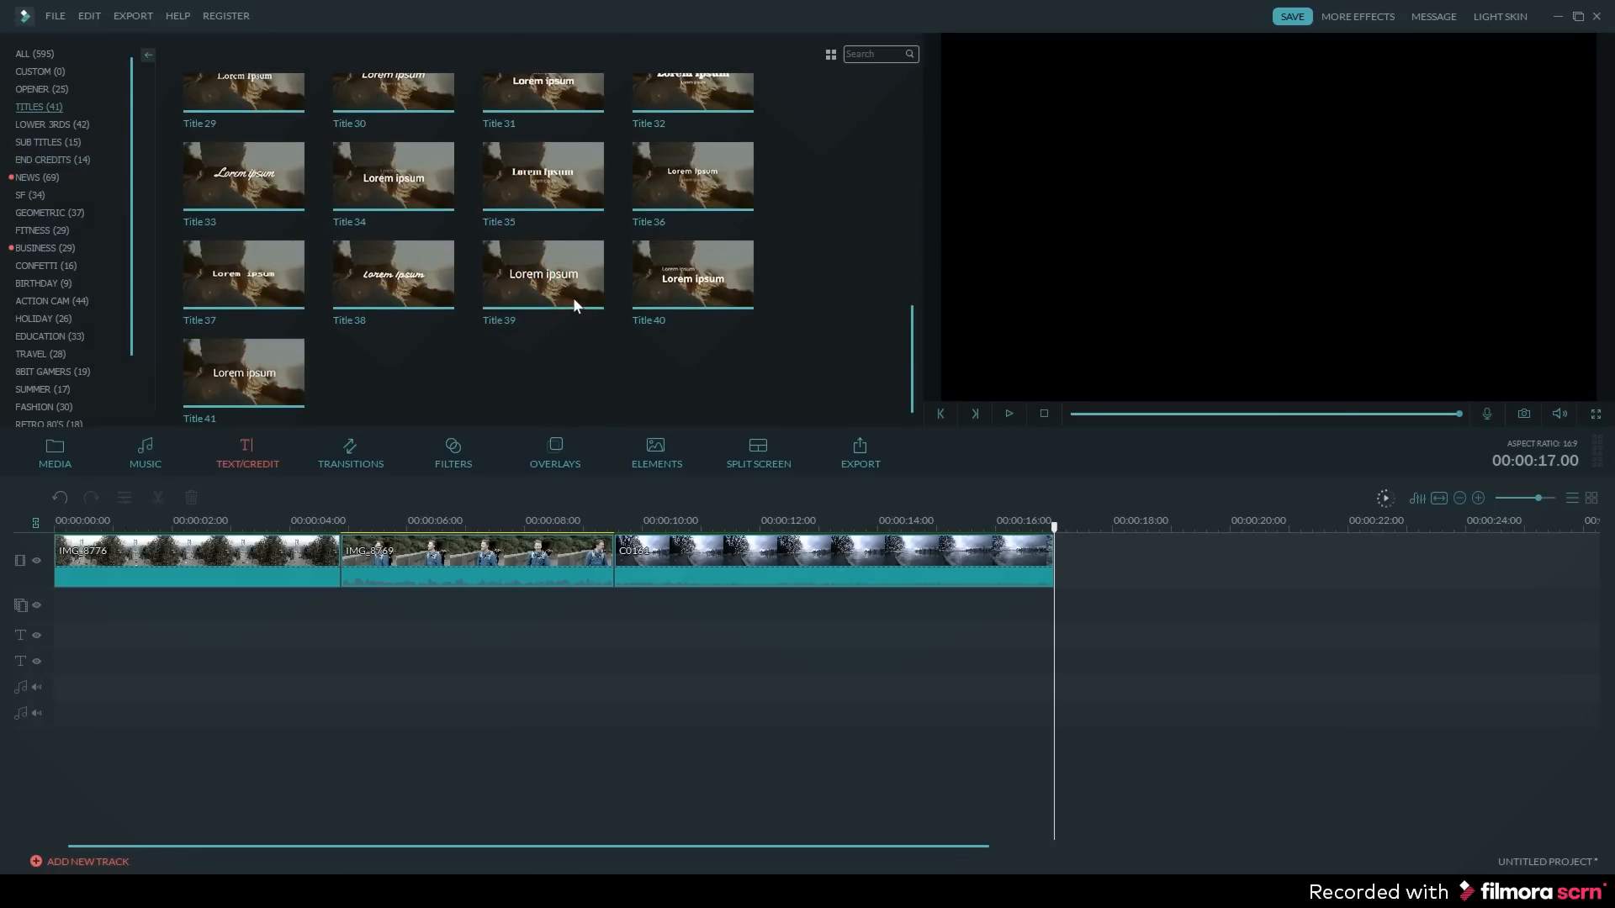
Add Title 39 over the first clip and a lower third over the second clip.
click(544, 274)
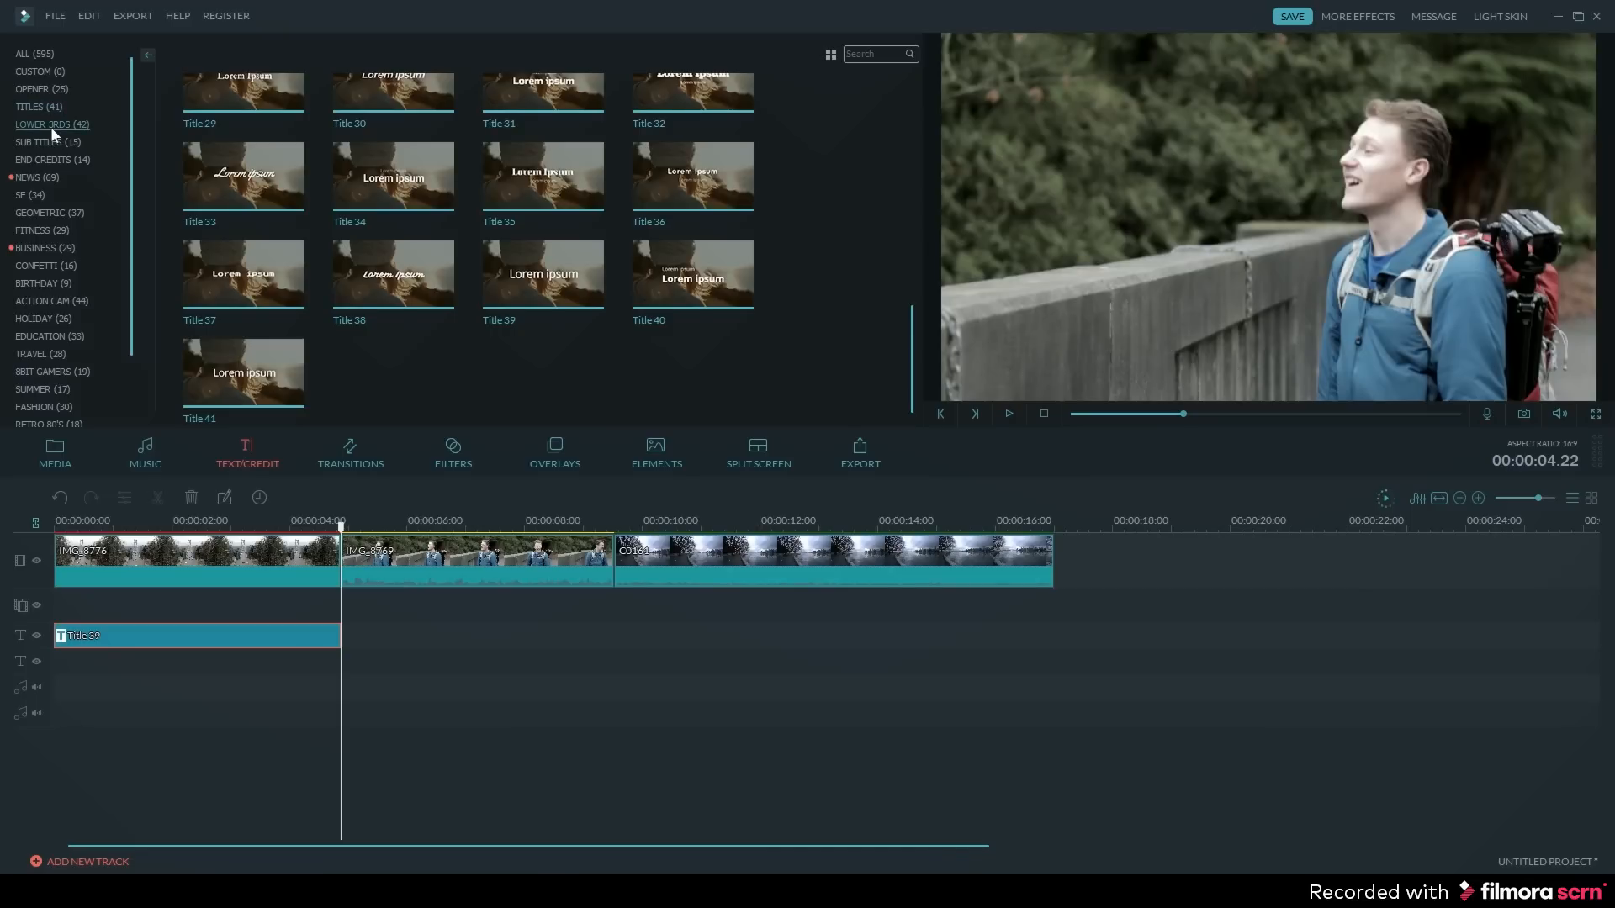
click(51, 124)
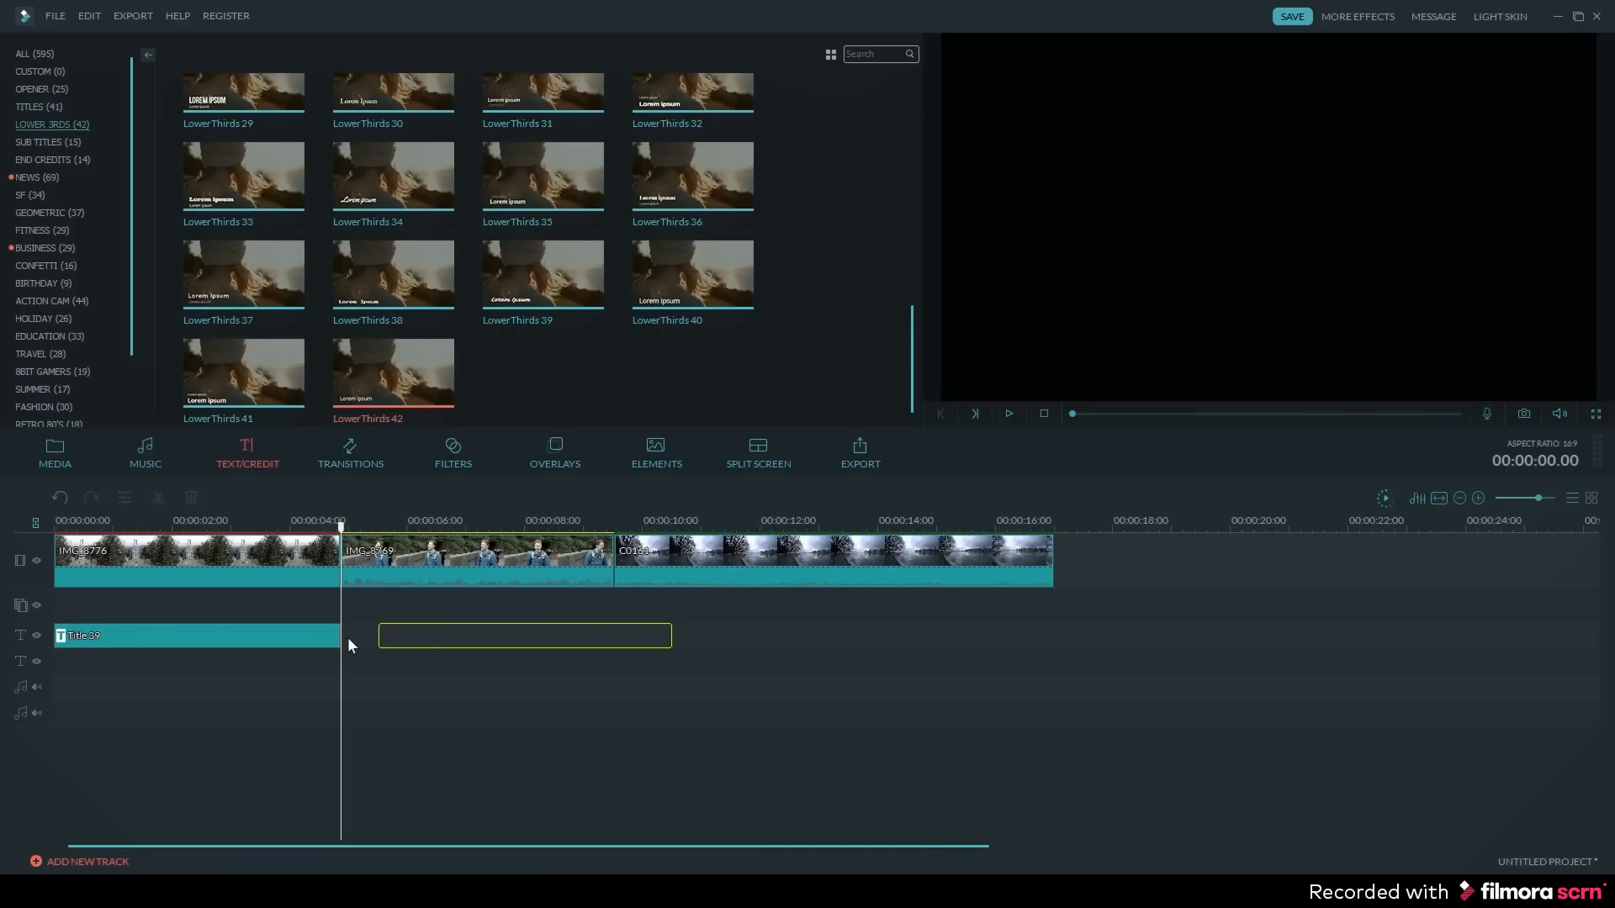
click(47, 141)
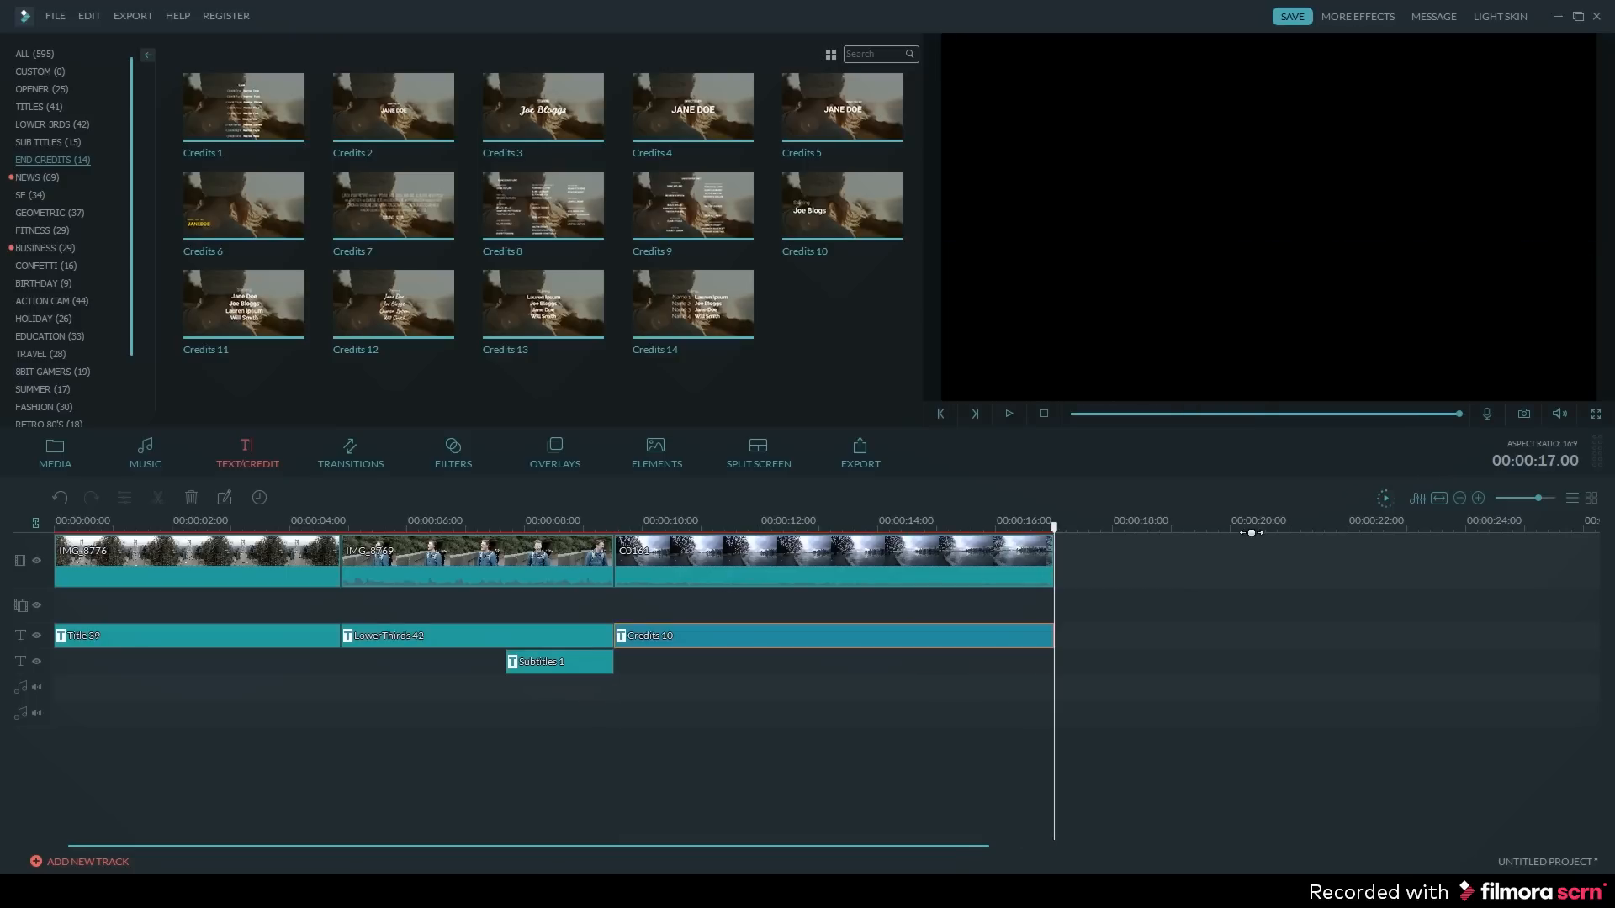
Add the remaining text templates and preview the edited sequence in the player.
click(47, 123)
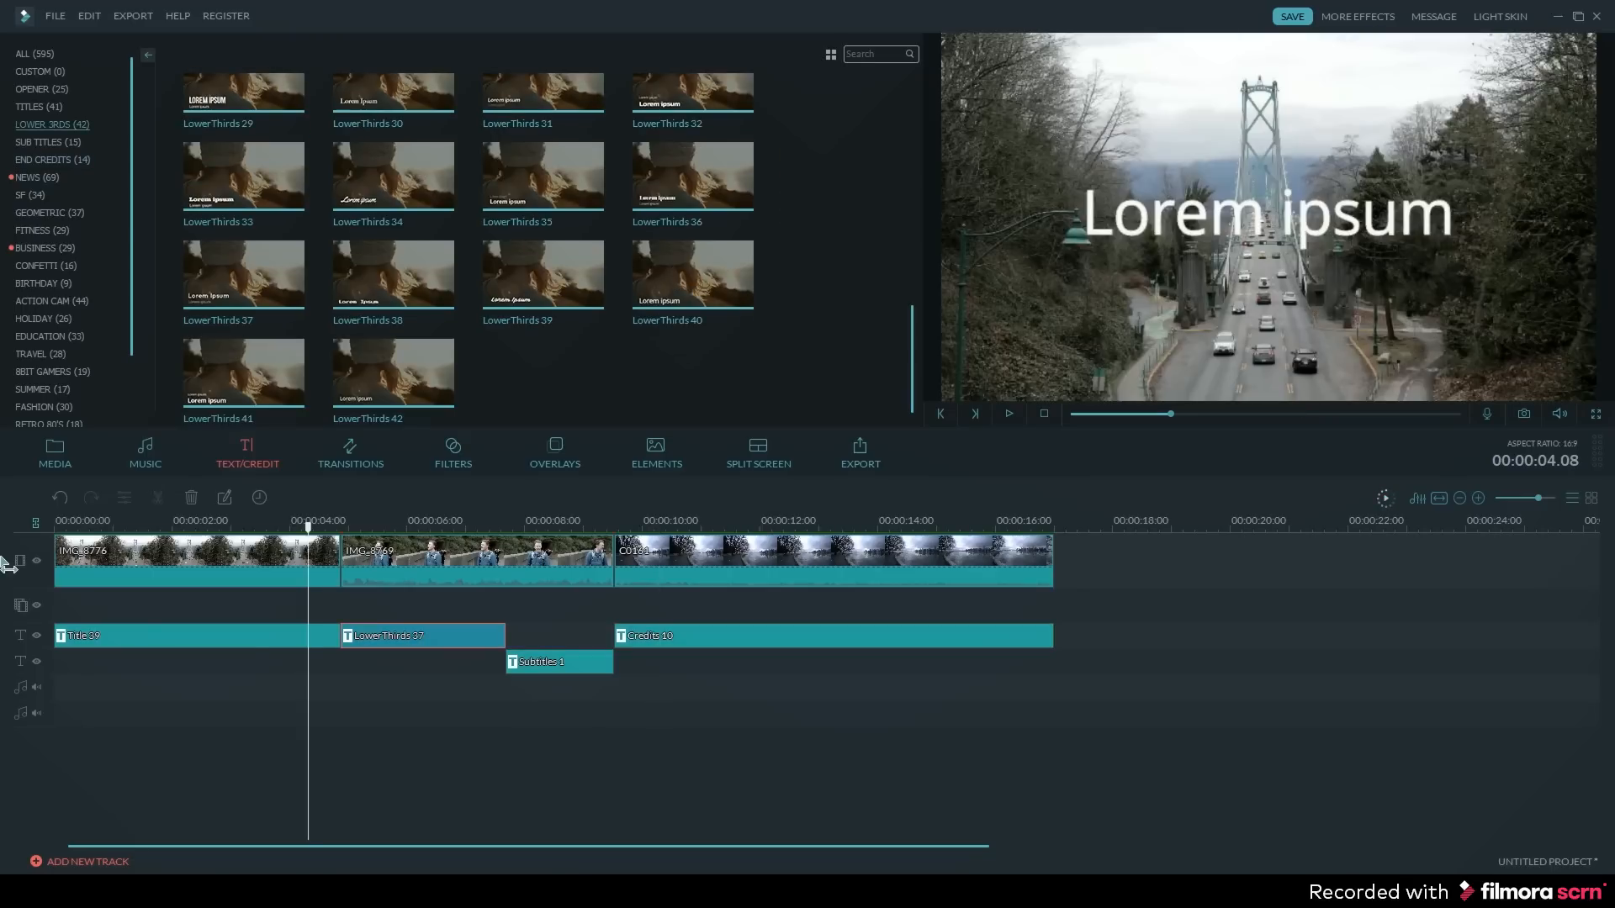
click(1007, 414)
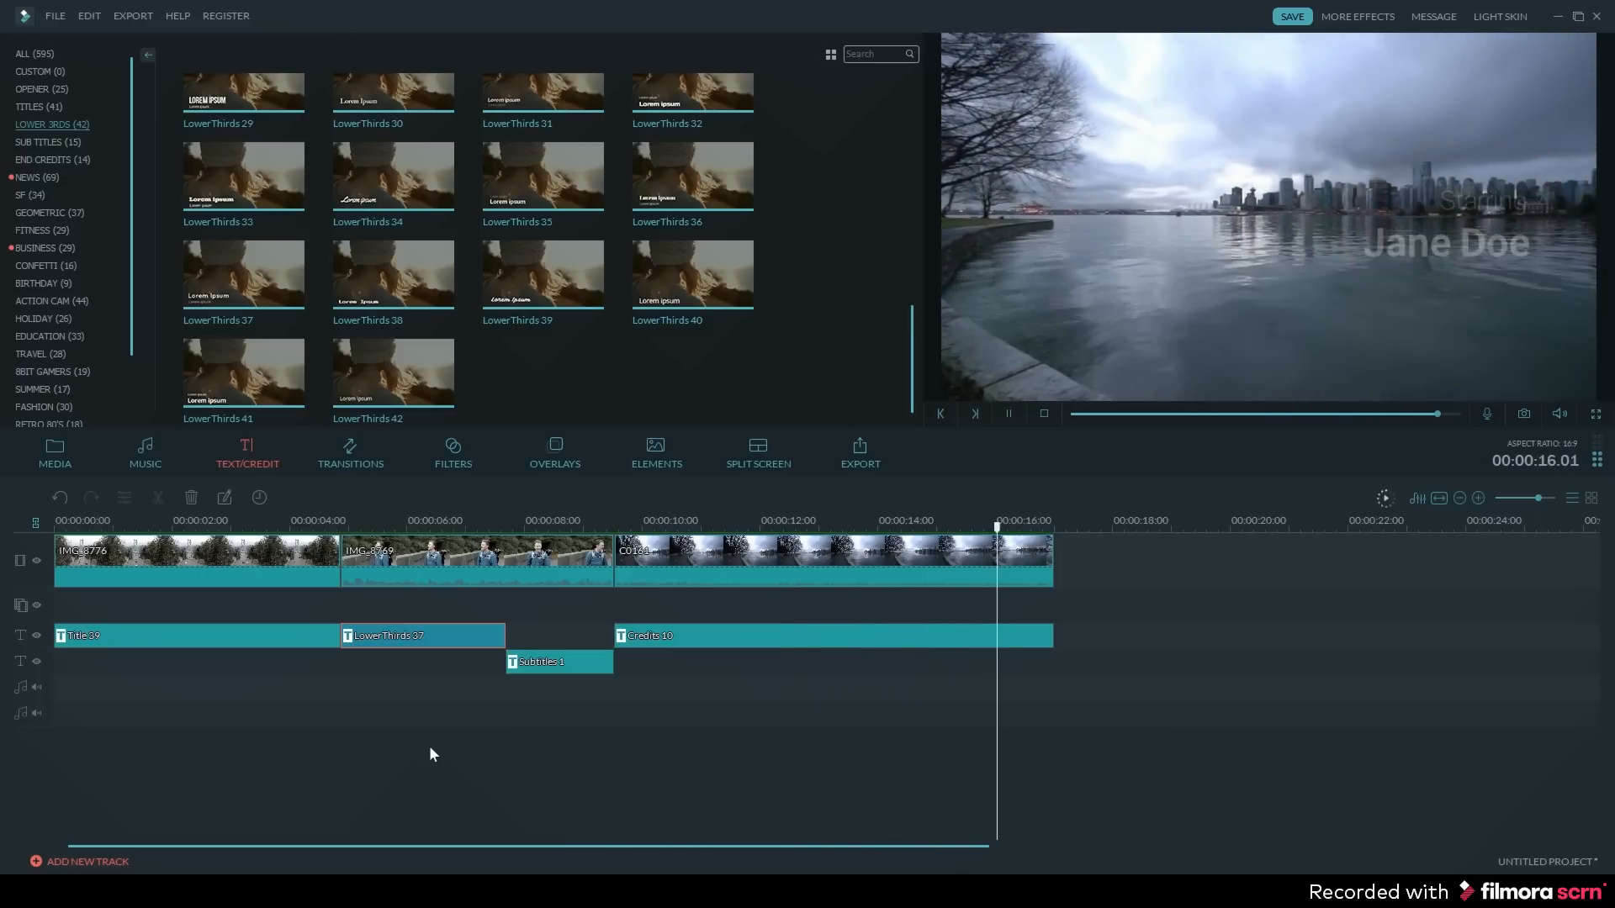
click(1006, 414)
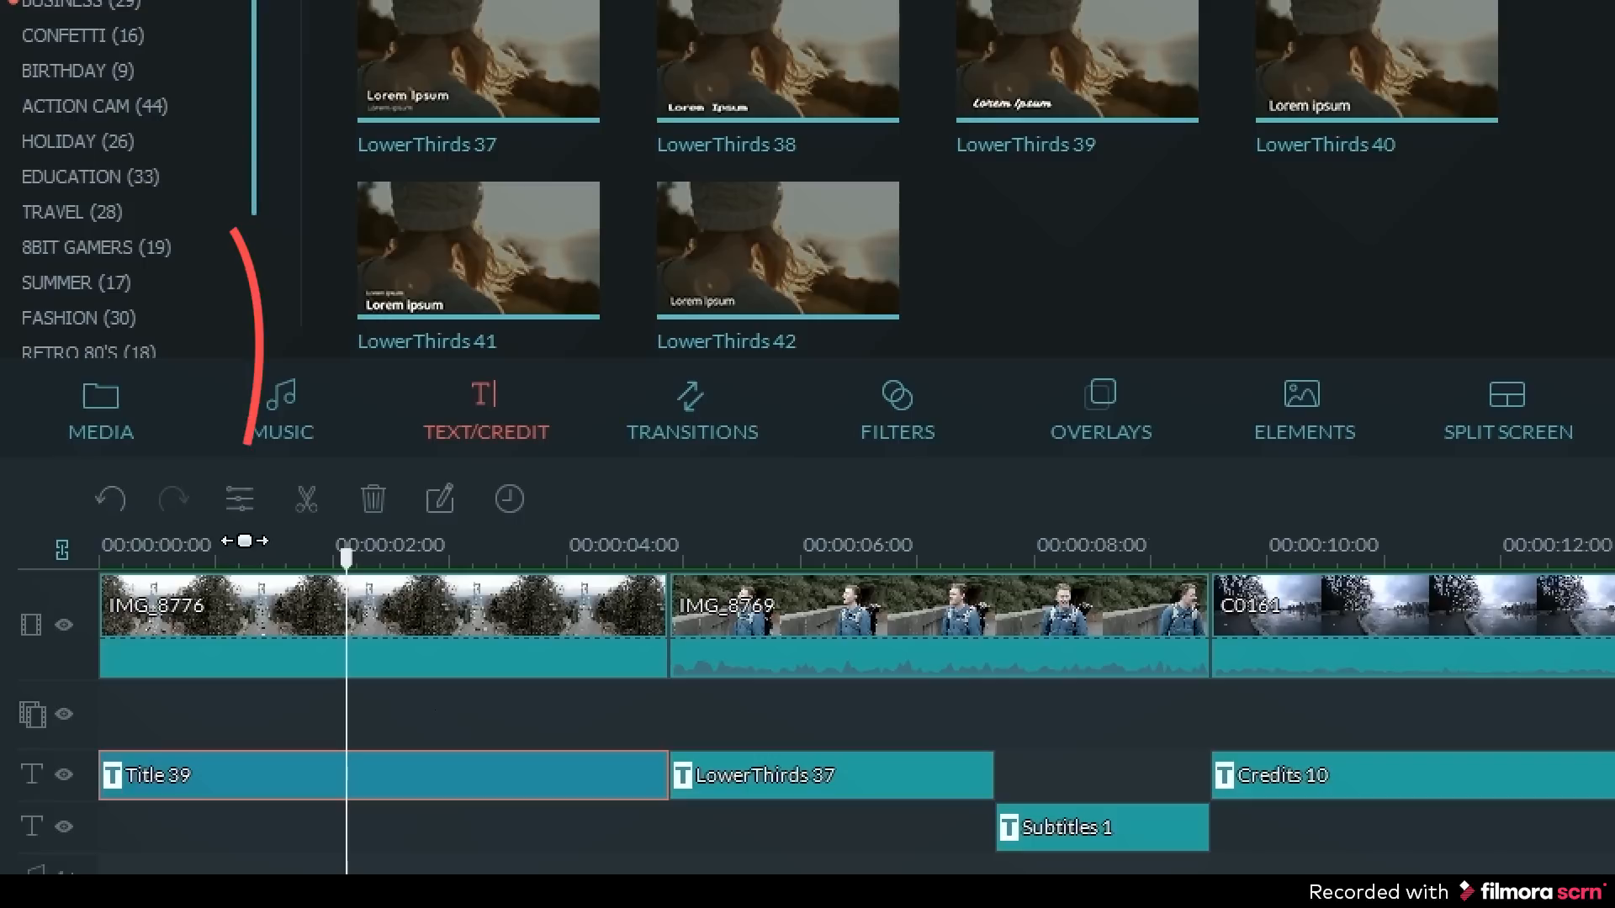
mouse_move(237, 499)
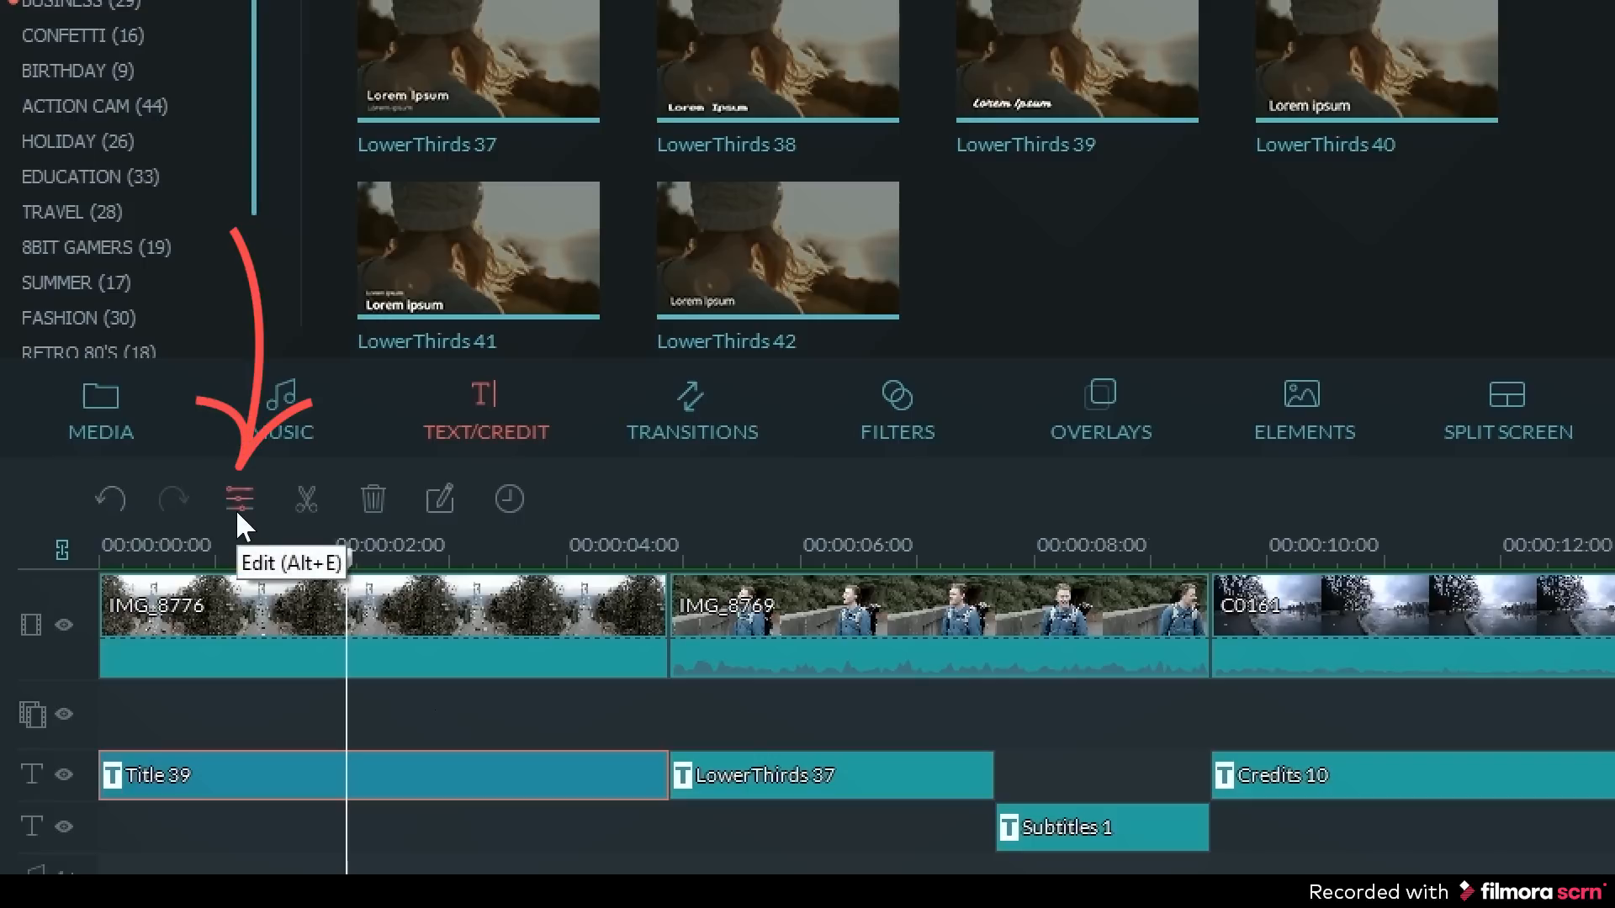
mouse_move(252, 540)
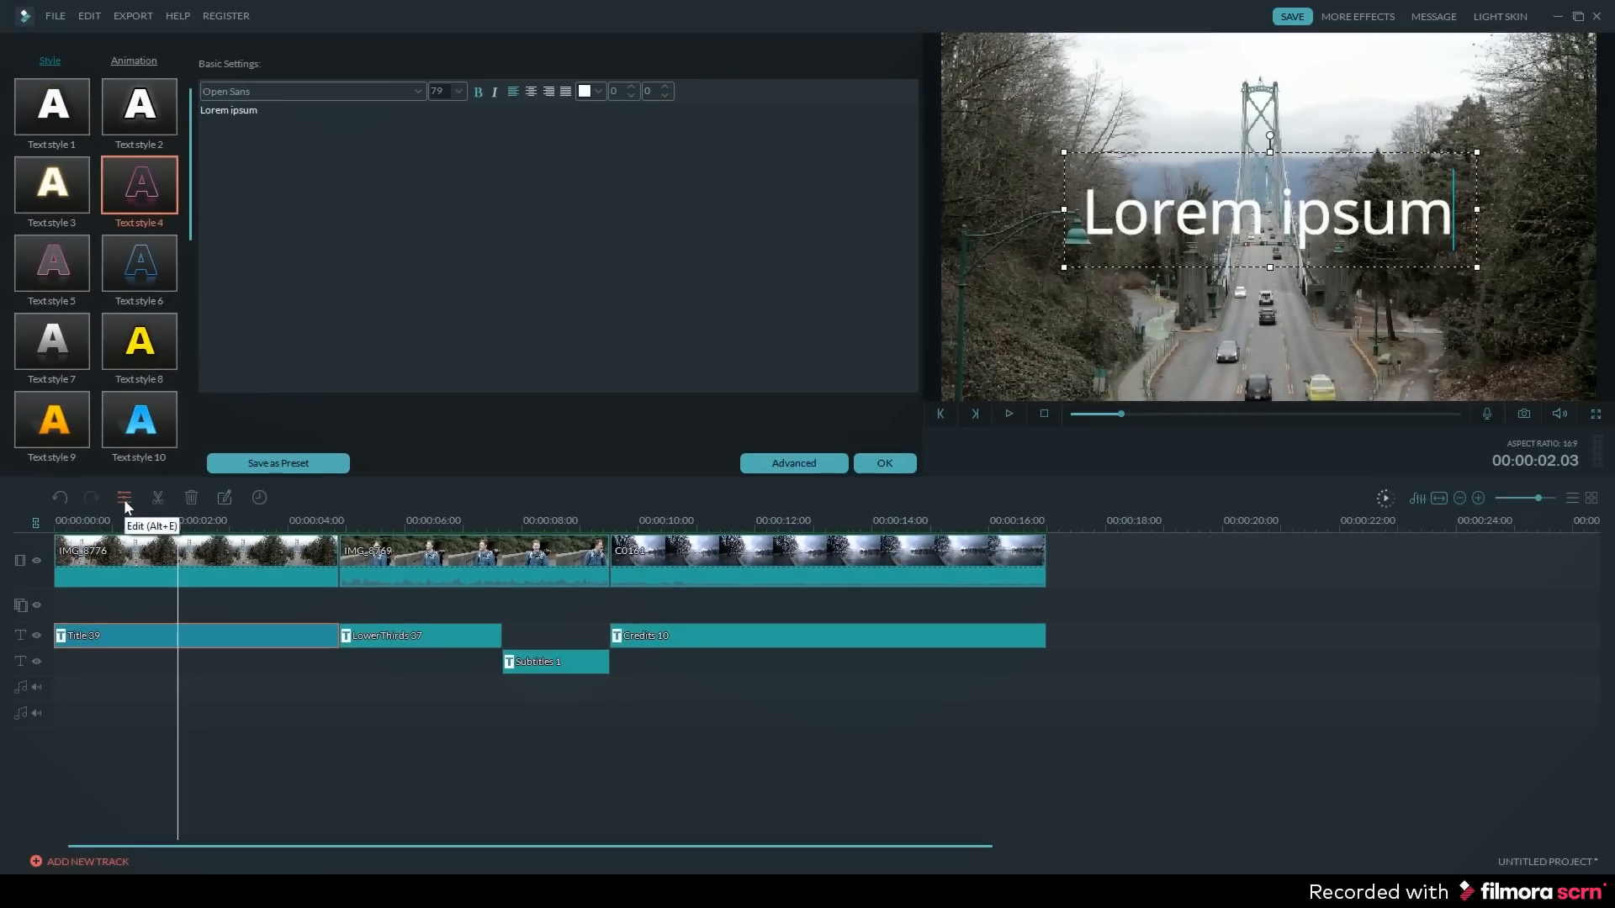
mouse_move(793, 462)
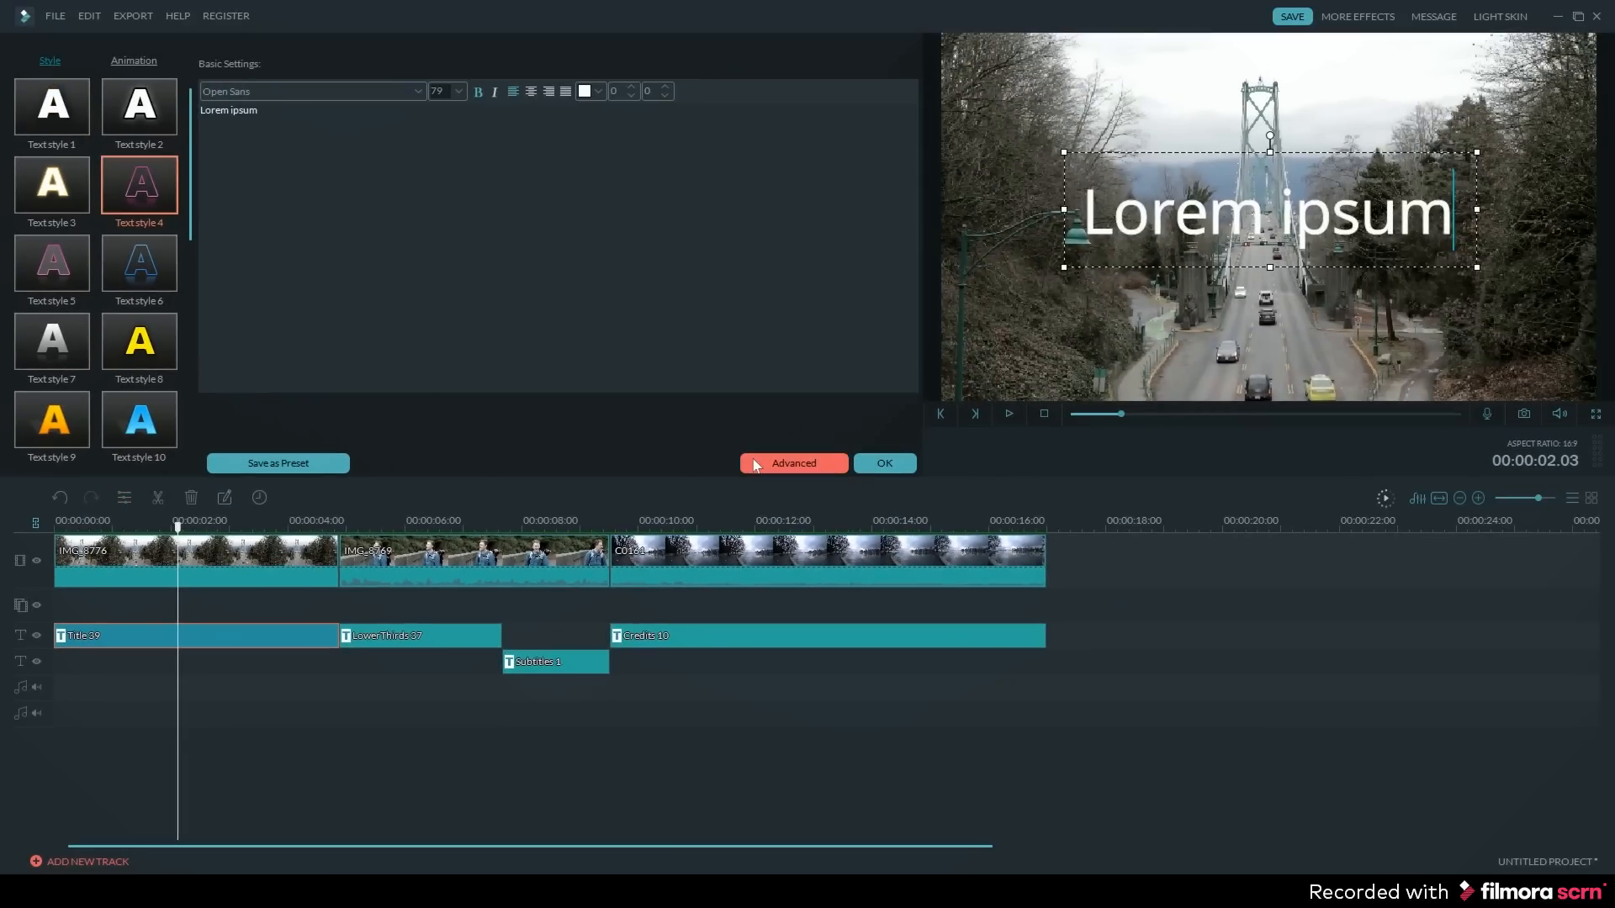
Bring up the Advanced Text Edit window for the Title 39 caption.
click(792, 462)
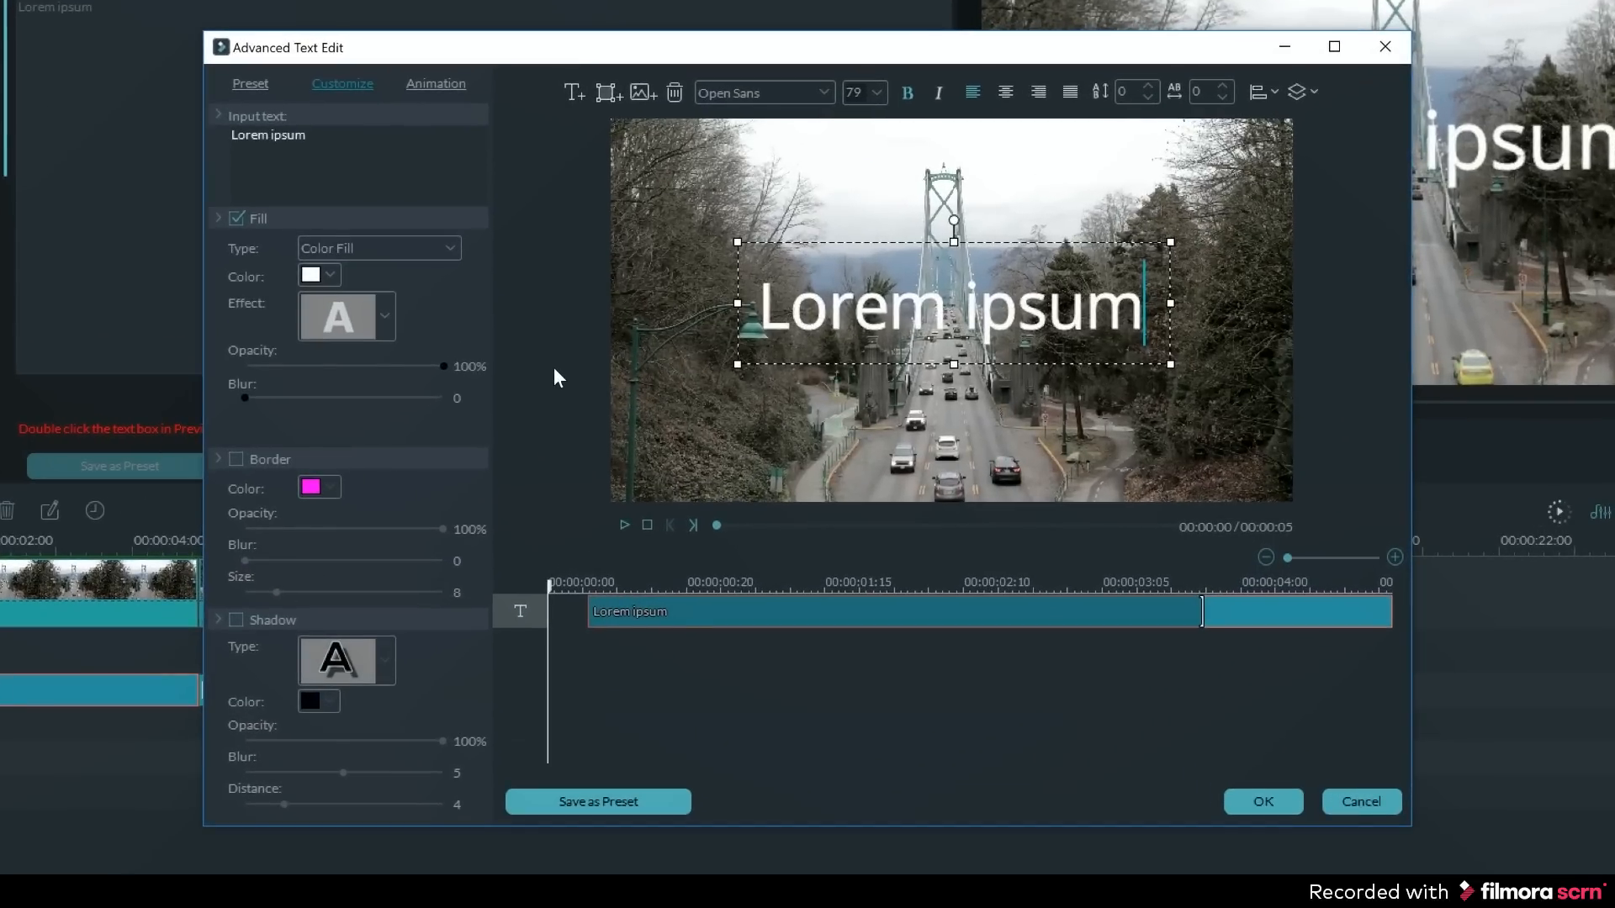
mouse_move(592, 384)
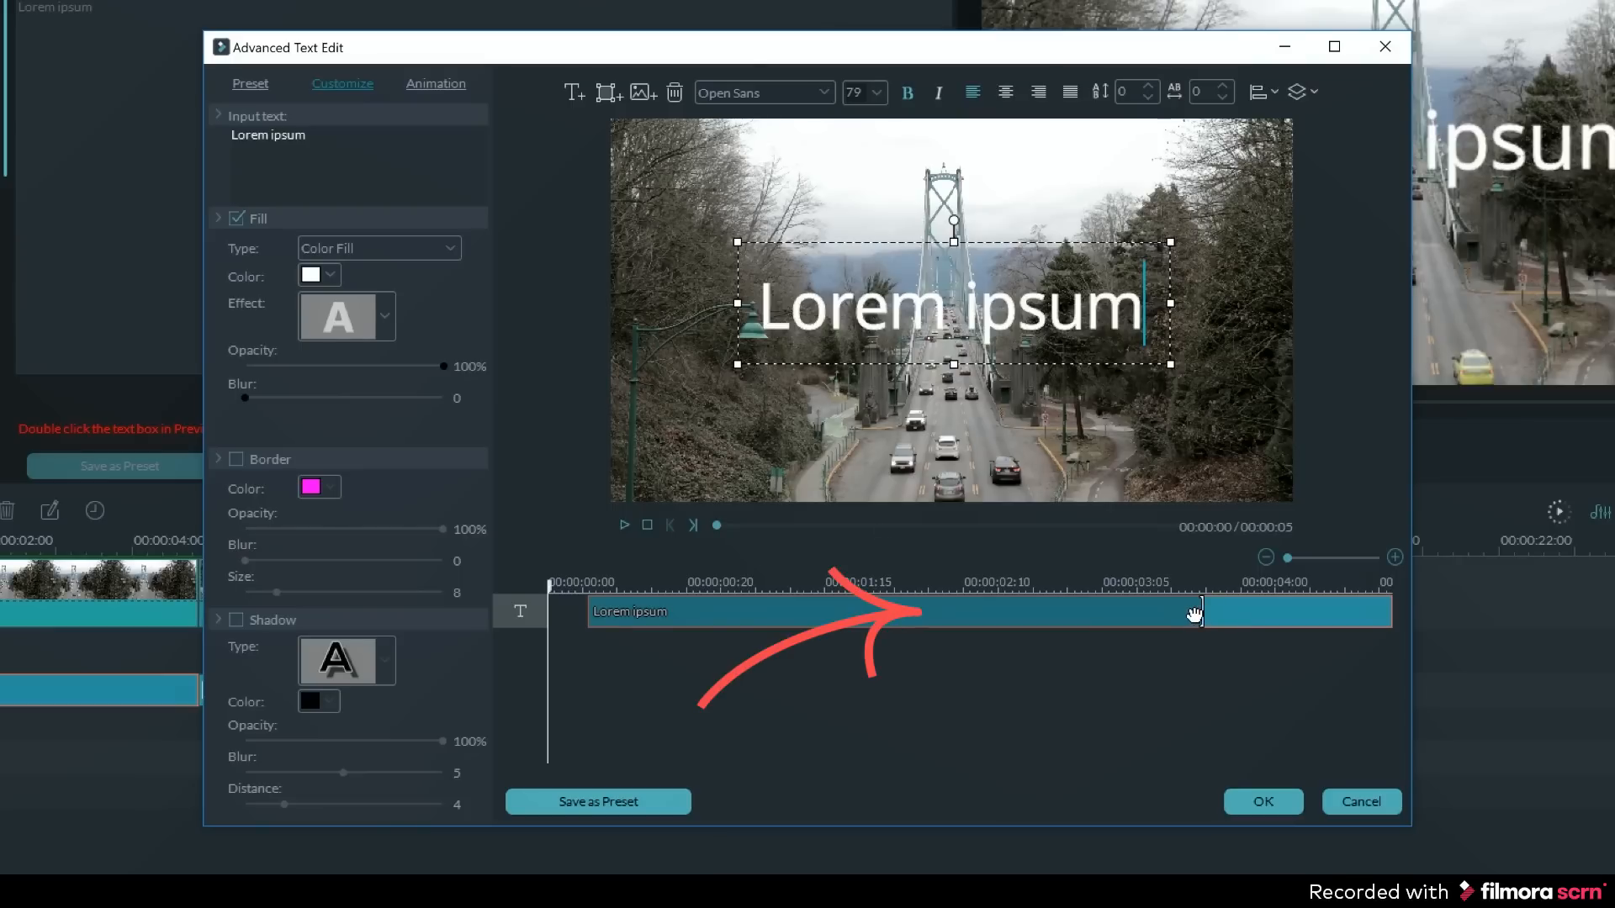
mouse_move(1204, 612)
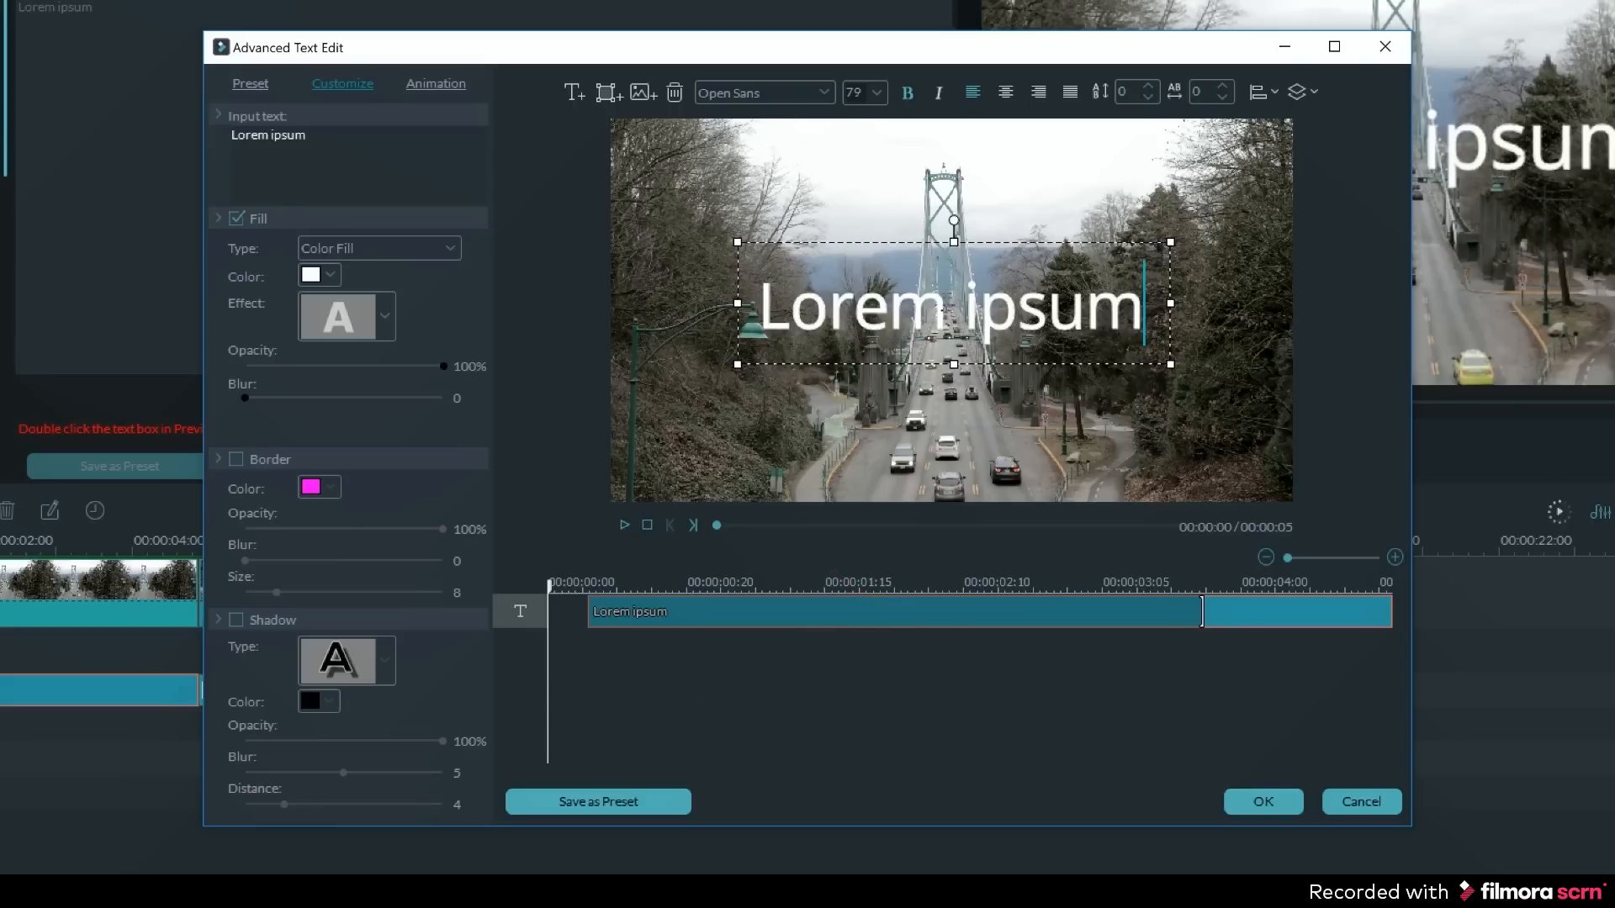
Replace the placeholder title with VANCOUVER and move its text clip to start at 00:00:00.
double_click(942, 304)
text(VANCOUVER)
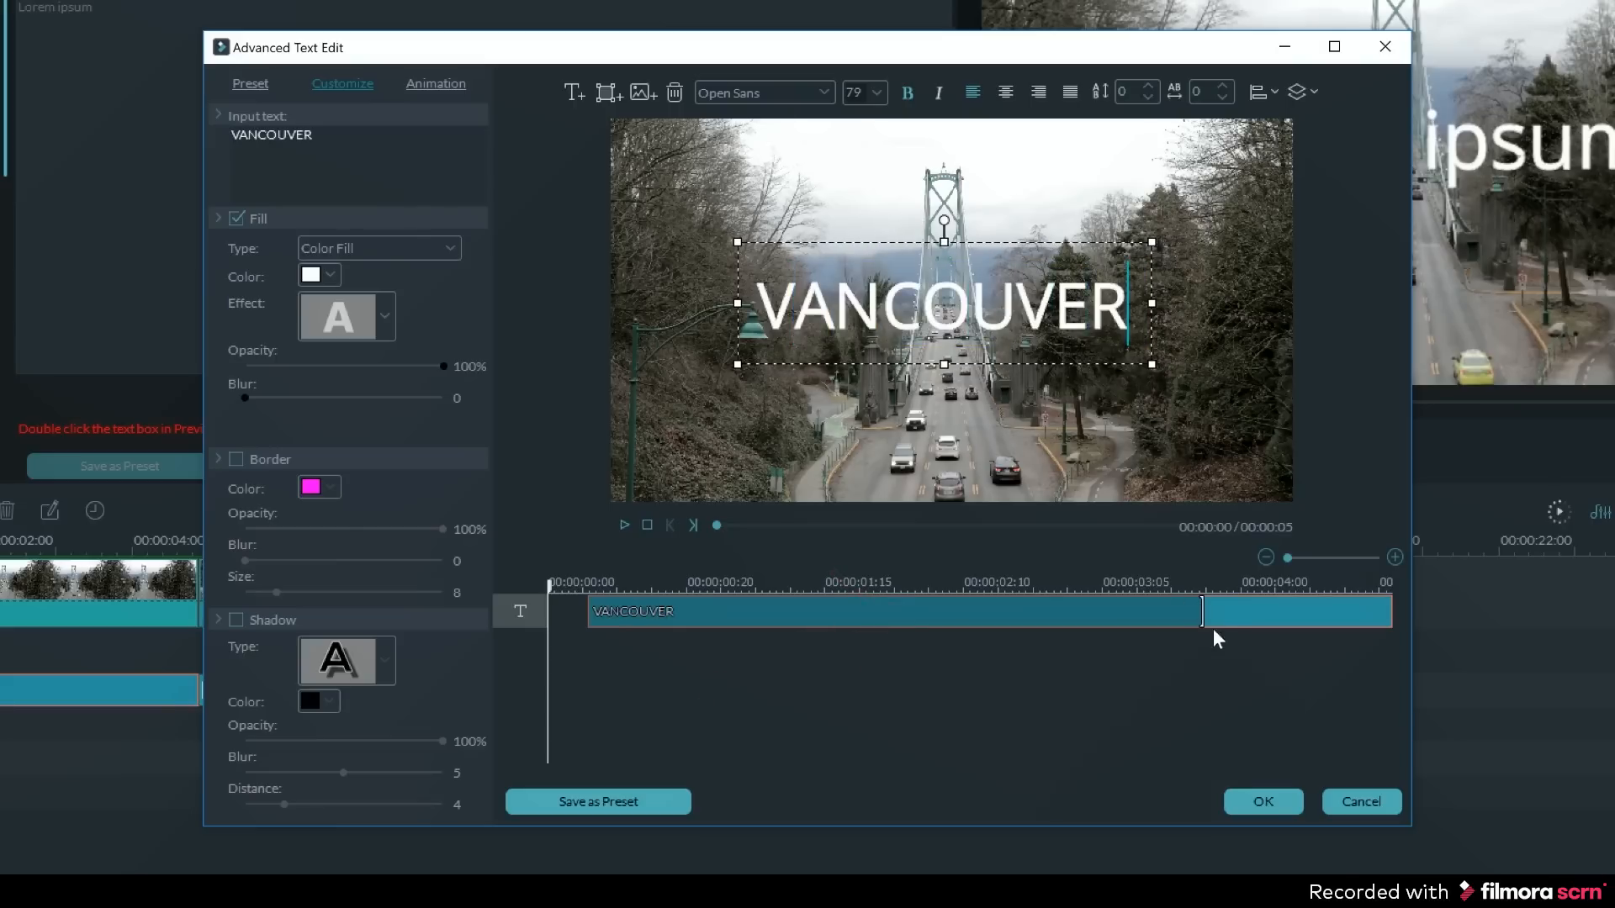
click(622, 524)
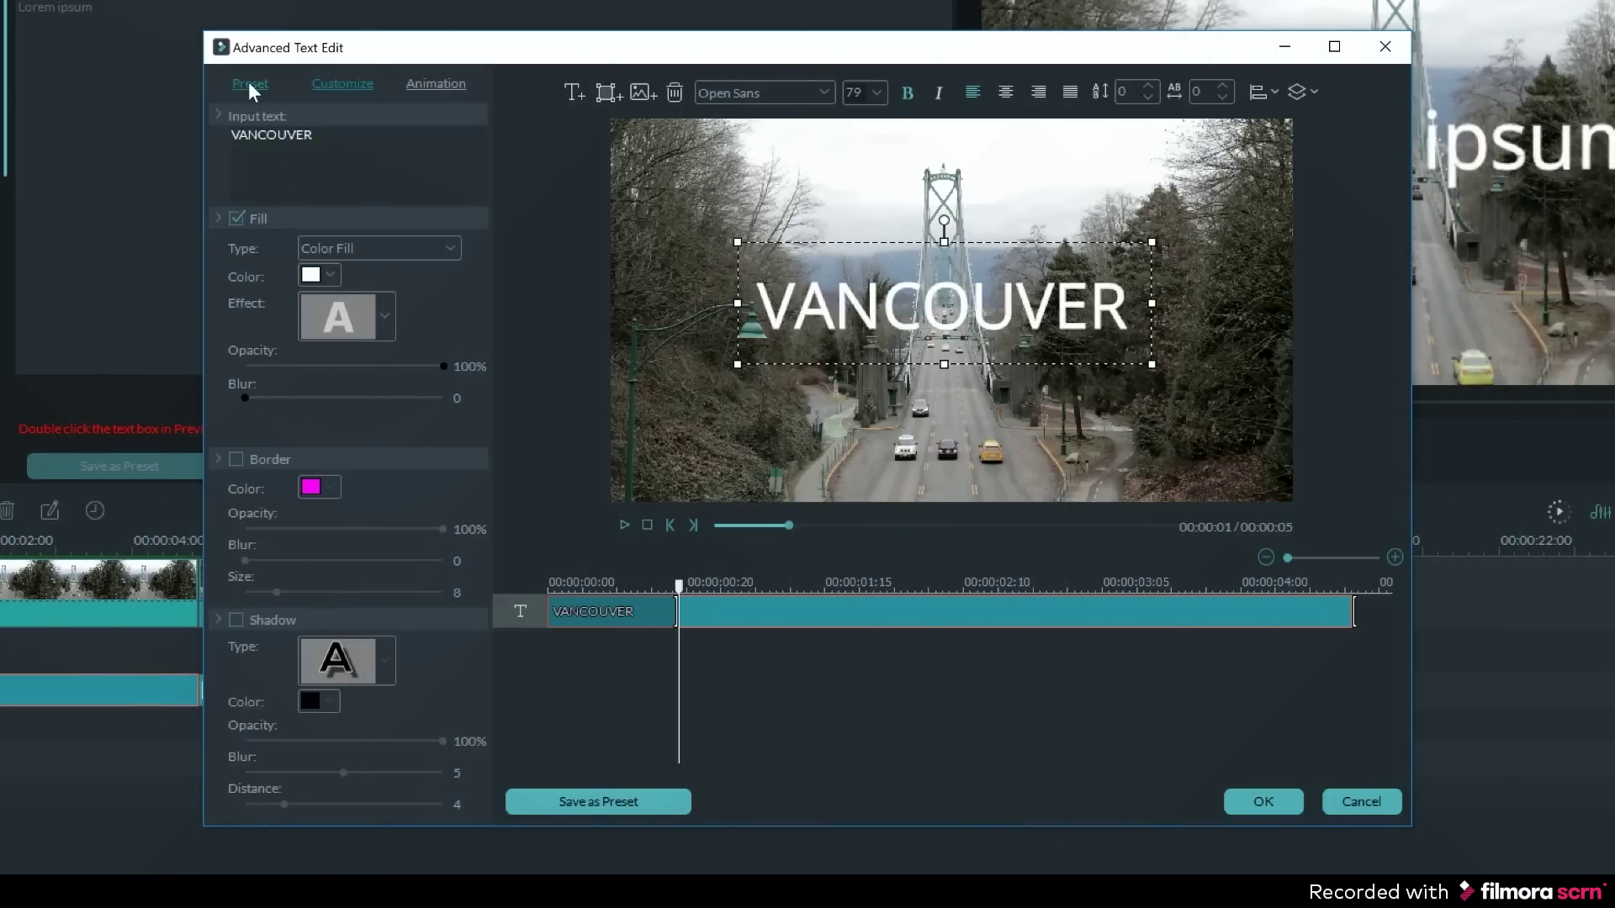
Compare the blue and blue-outlined preset styles on VANCOUVER, then apply plain white Text style 1.
click(251, 84)
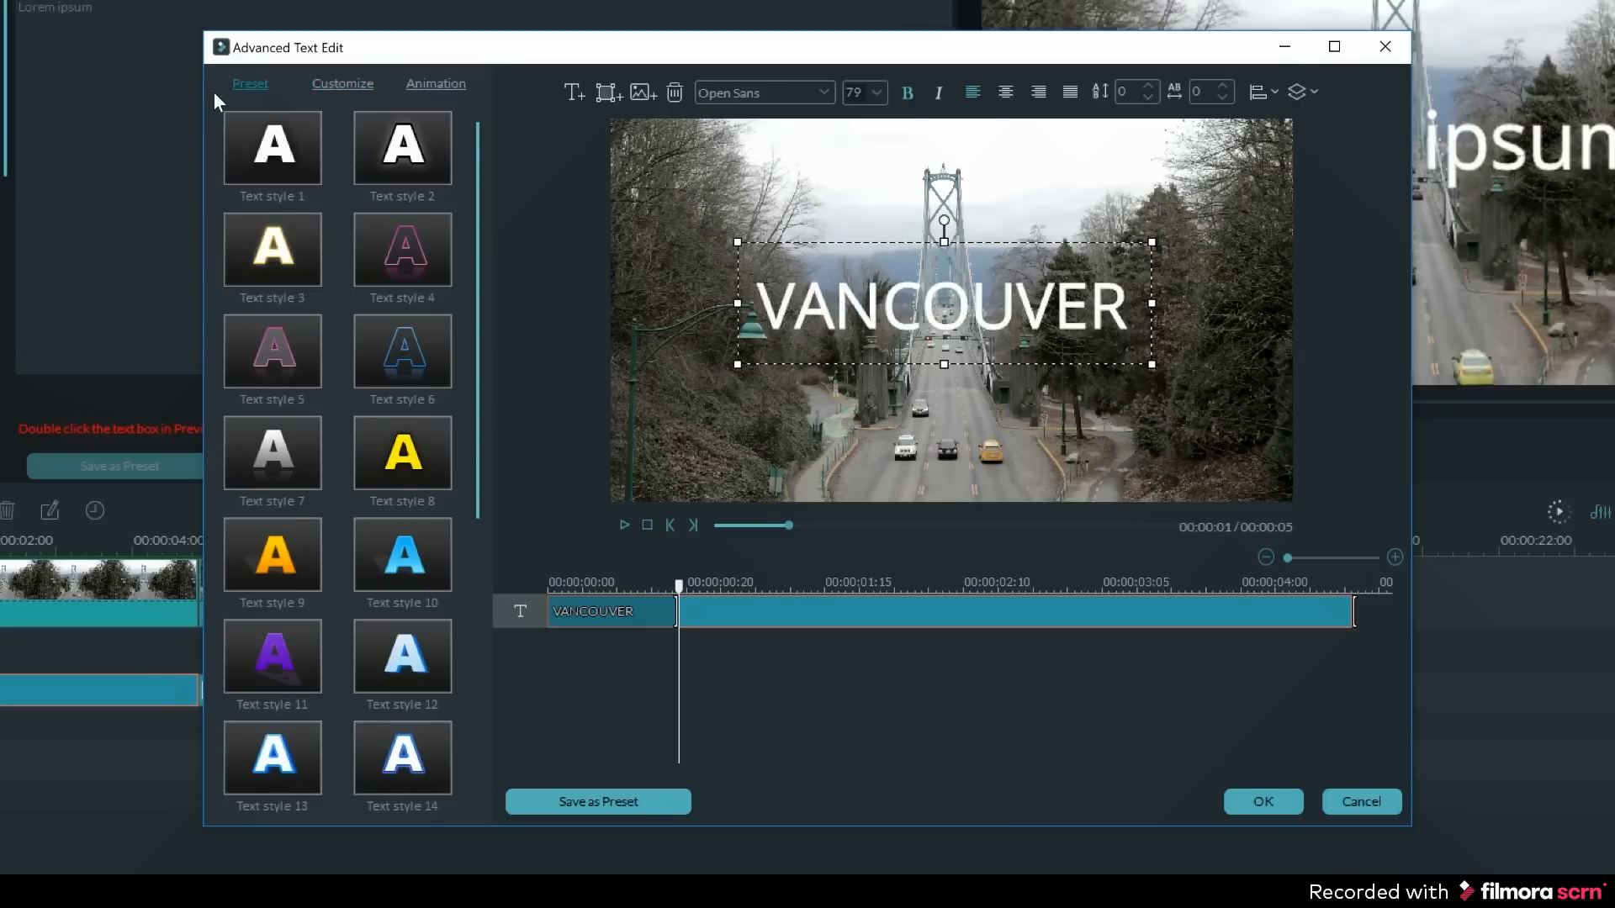
click(272, 354)
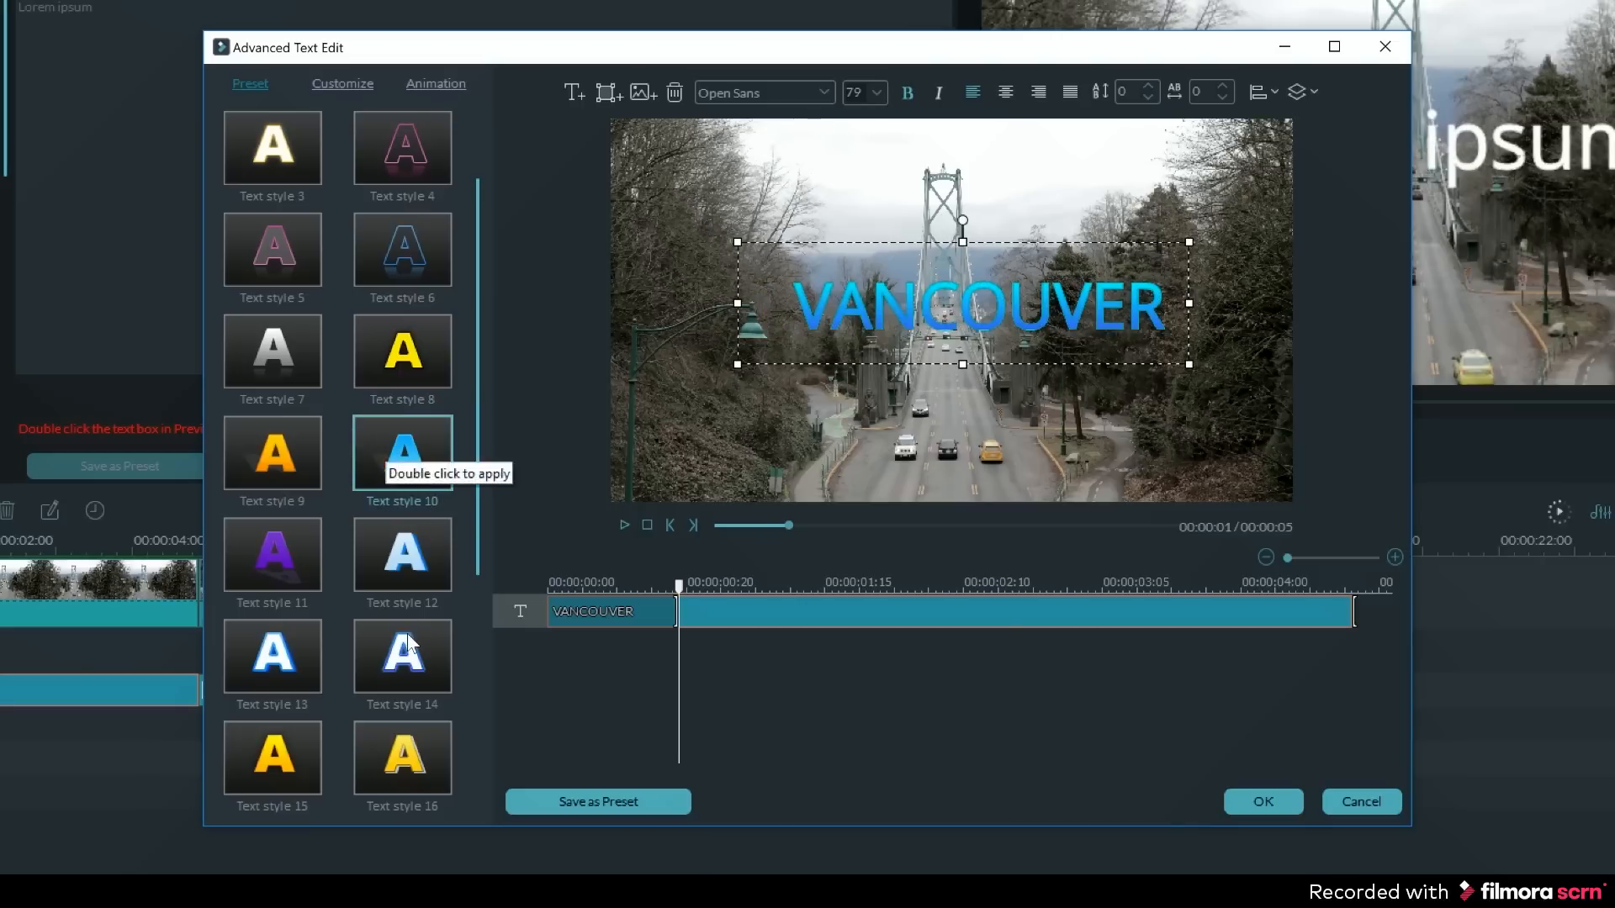
double_click(402, 659)
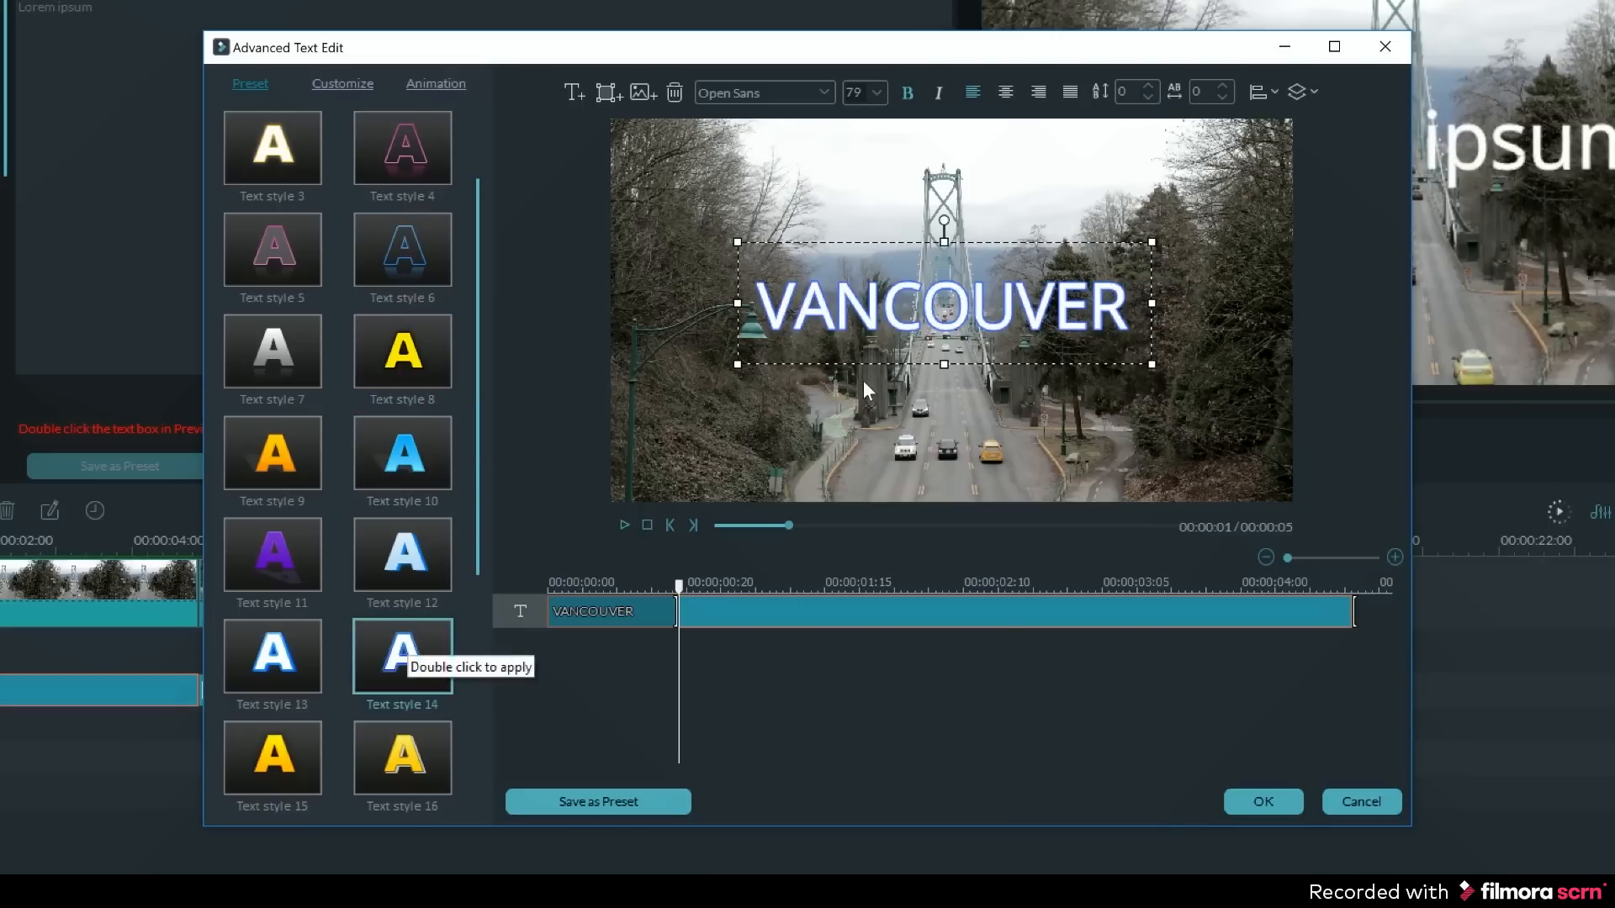
scroll(up, 3)
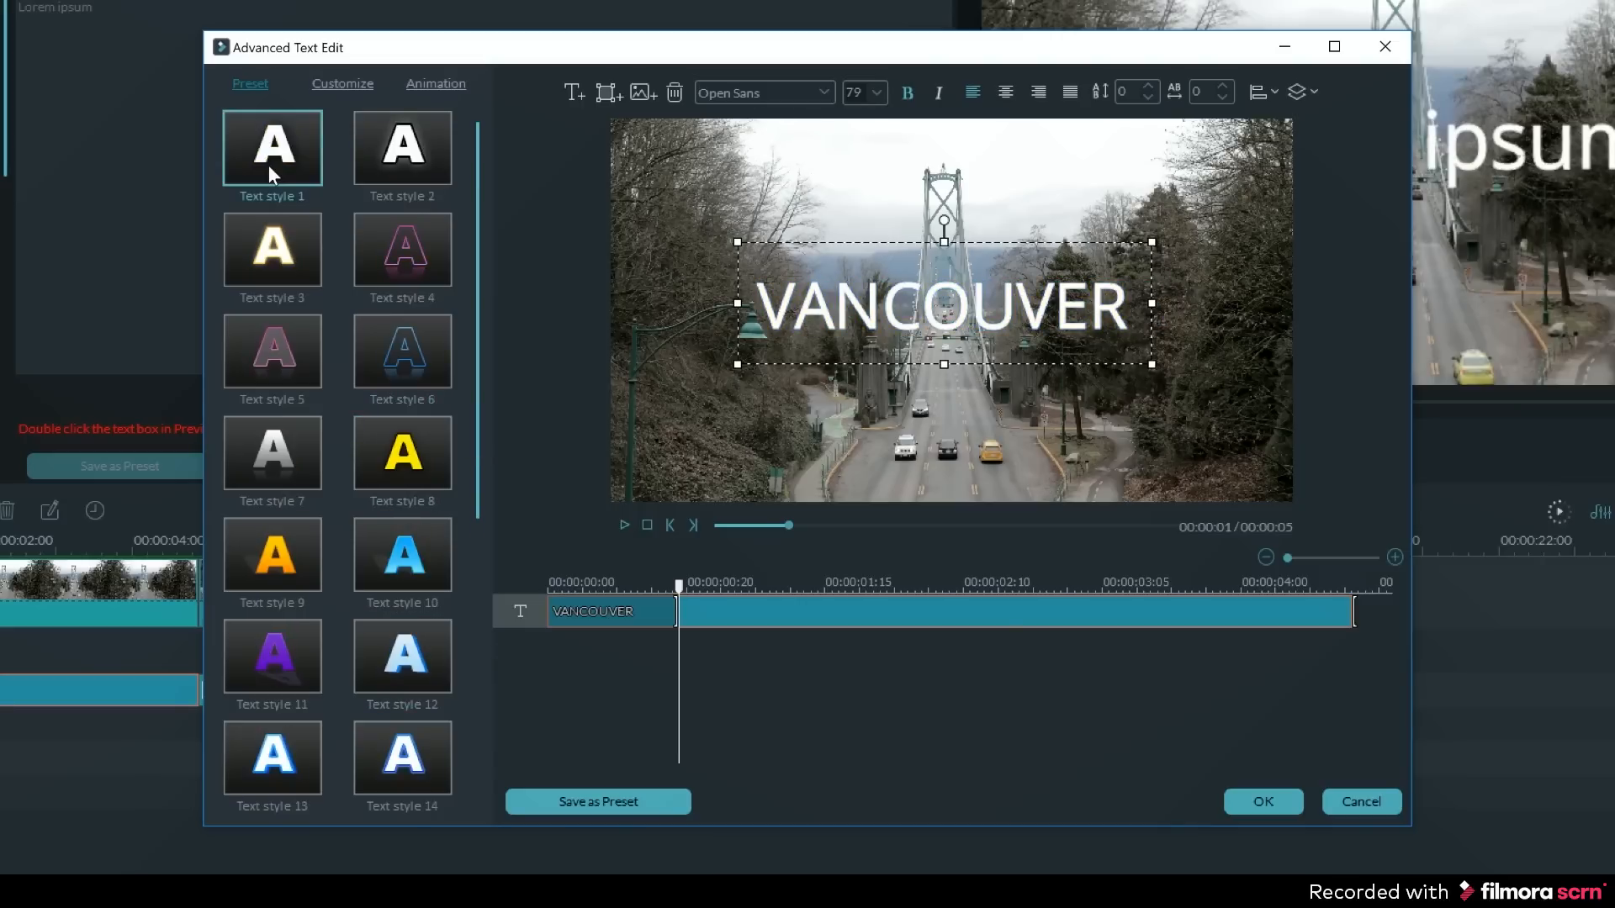
click(341, 84)
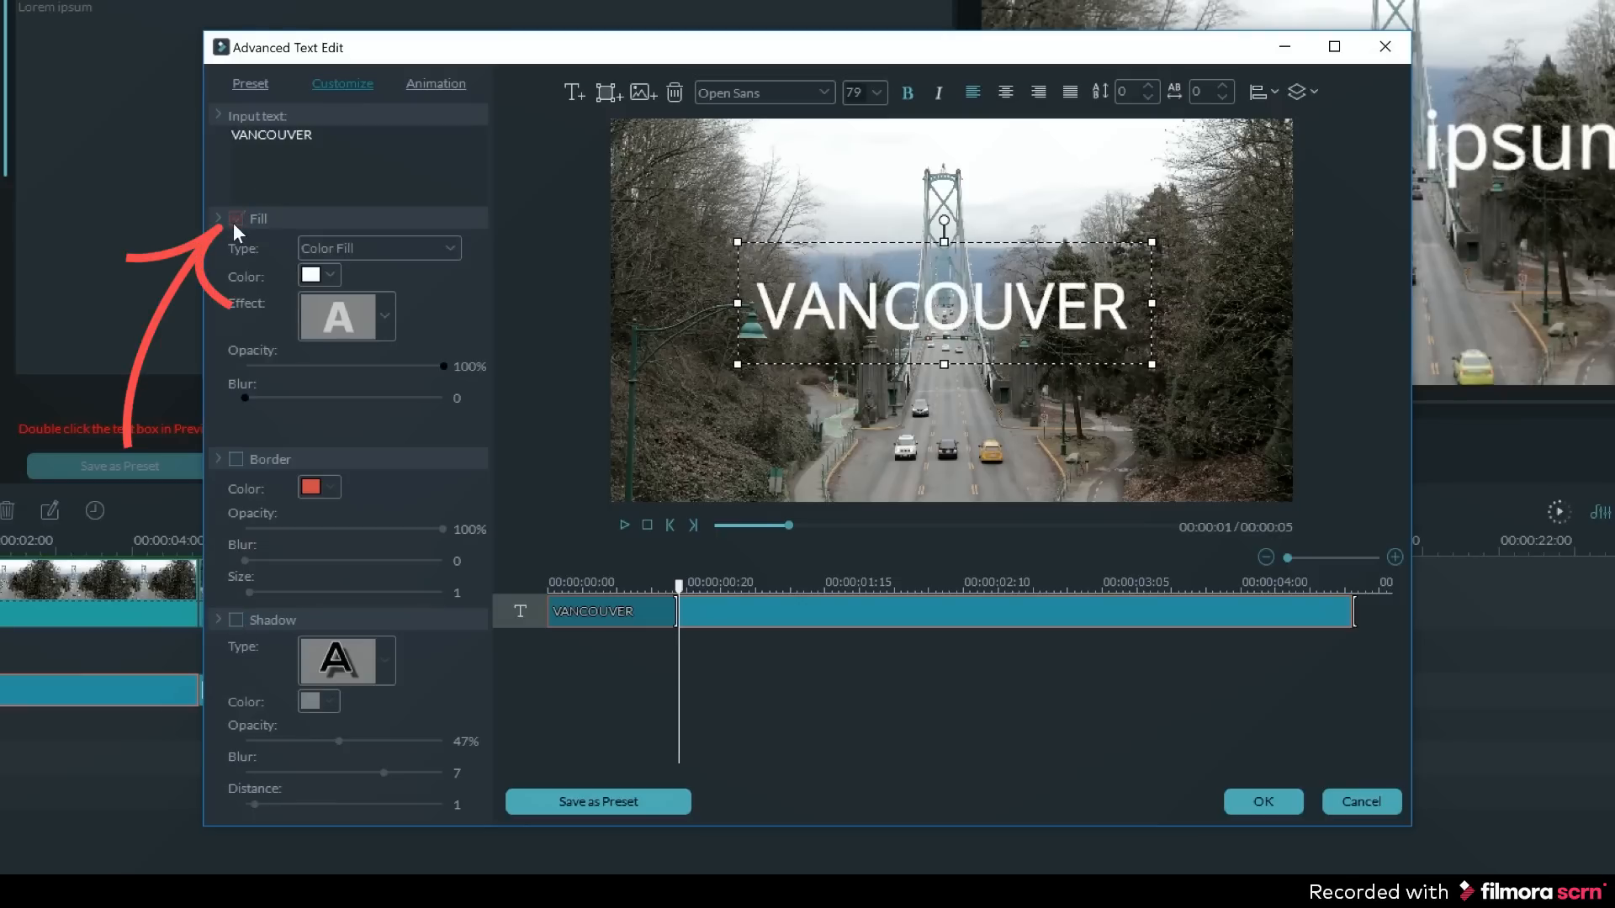
Give VANCOUVER a solid blue colour fill in the Customize settings.
click(235, 217)
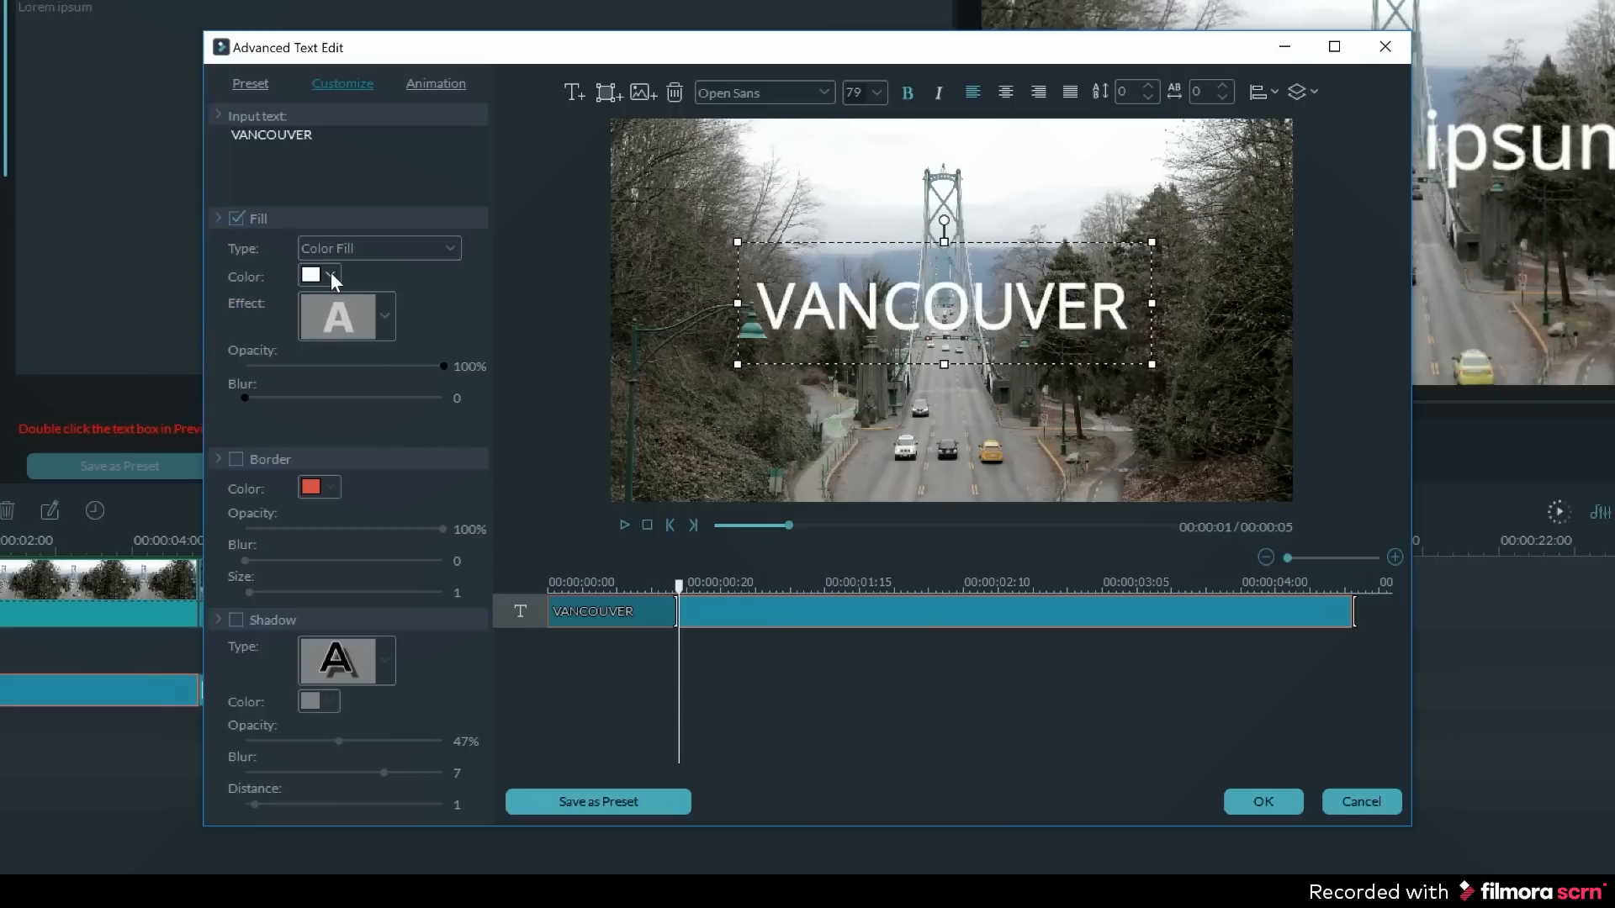
click(311, 274)
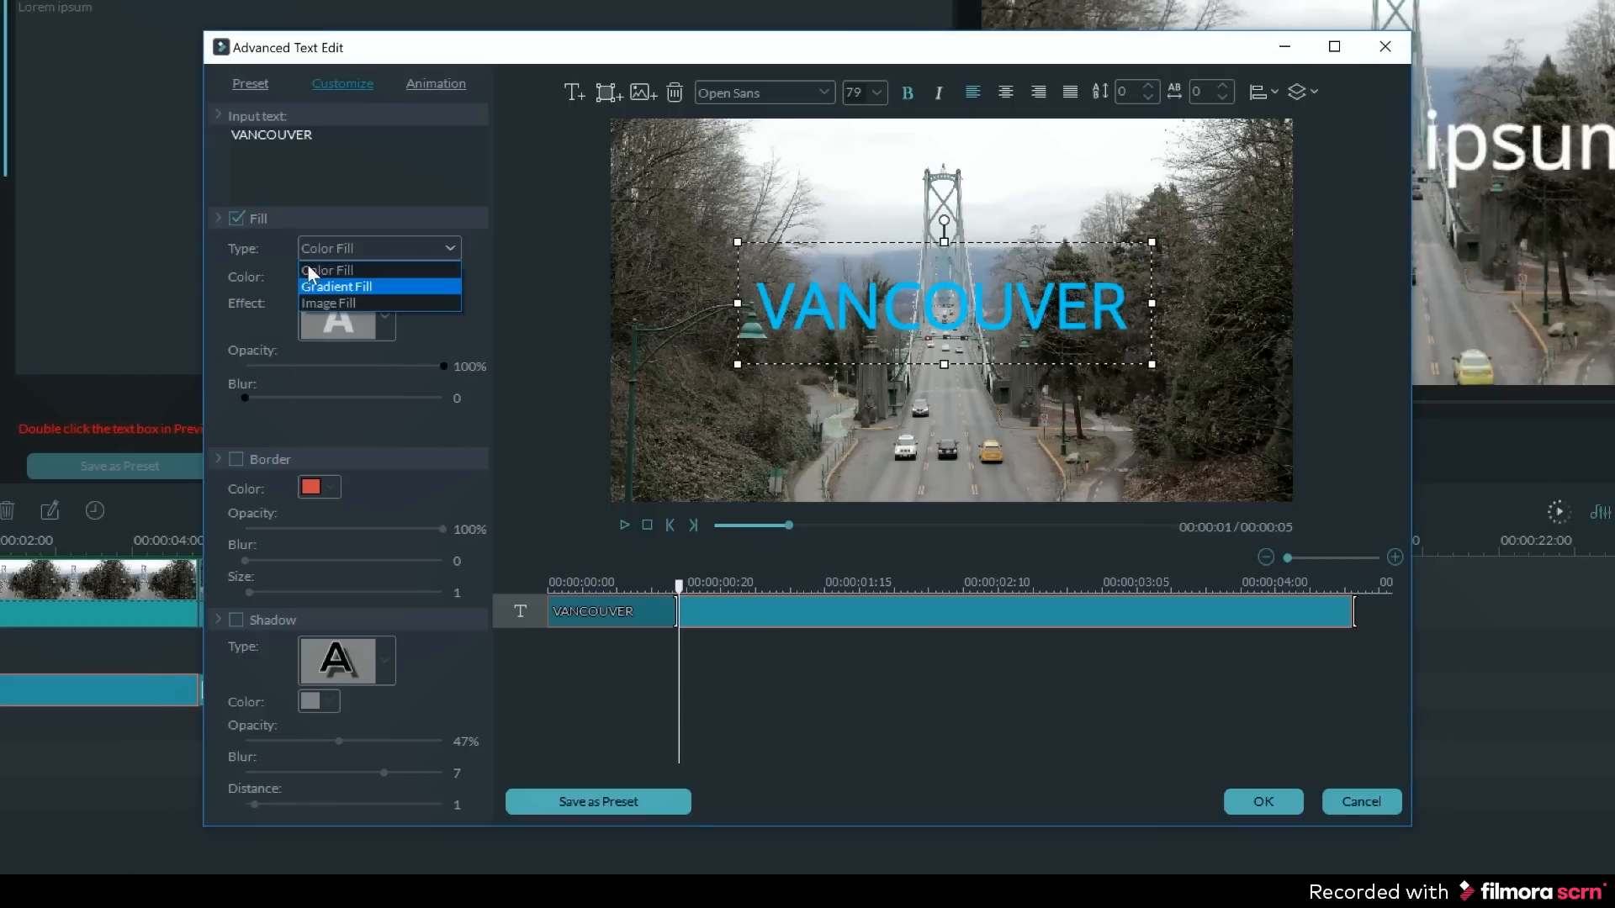
click(330, 302)
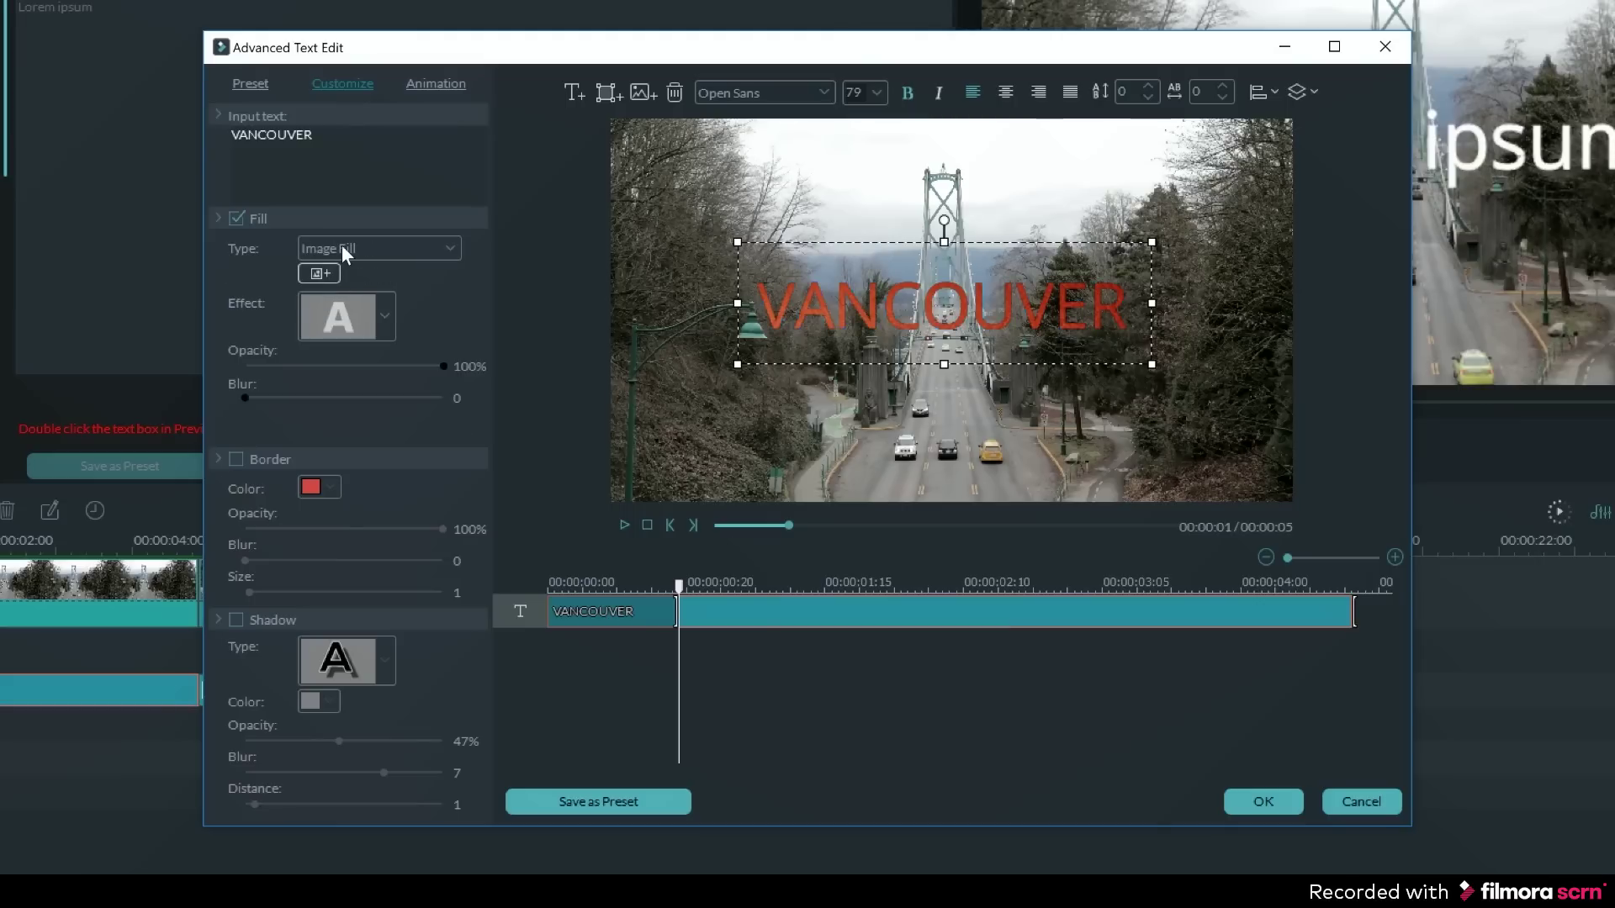
click(378, 249)
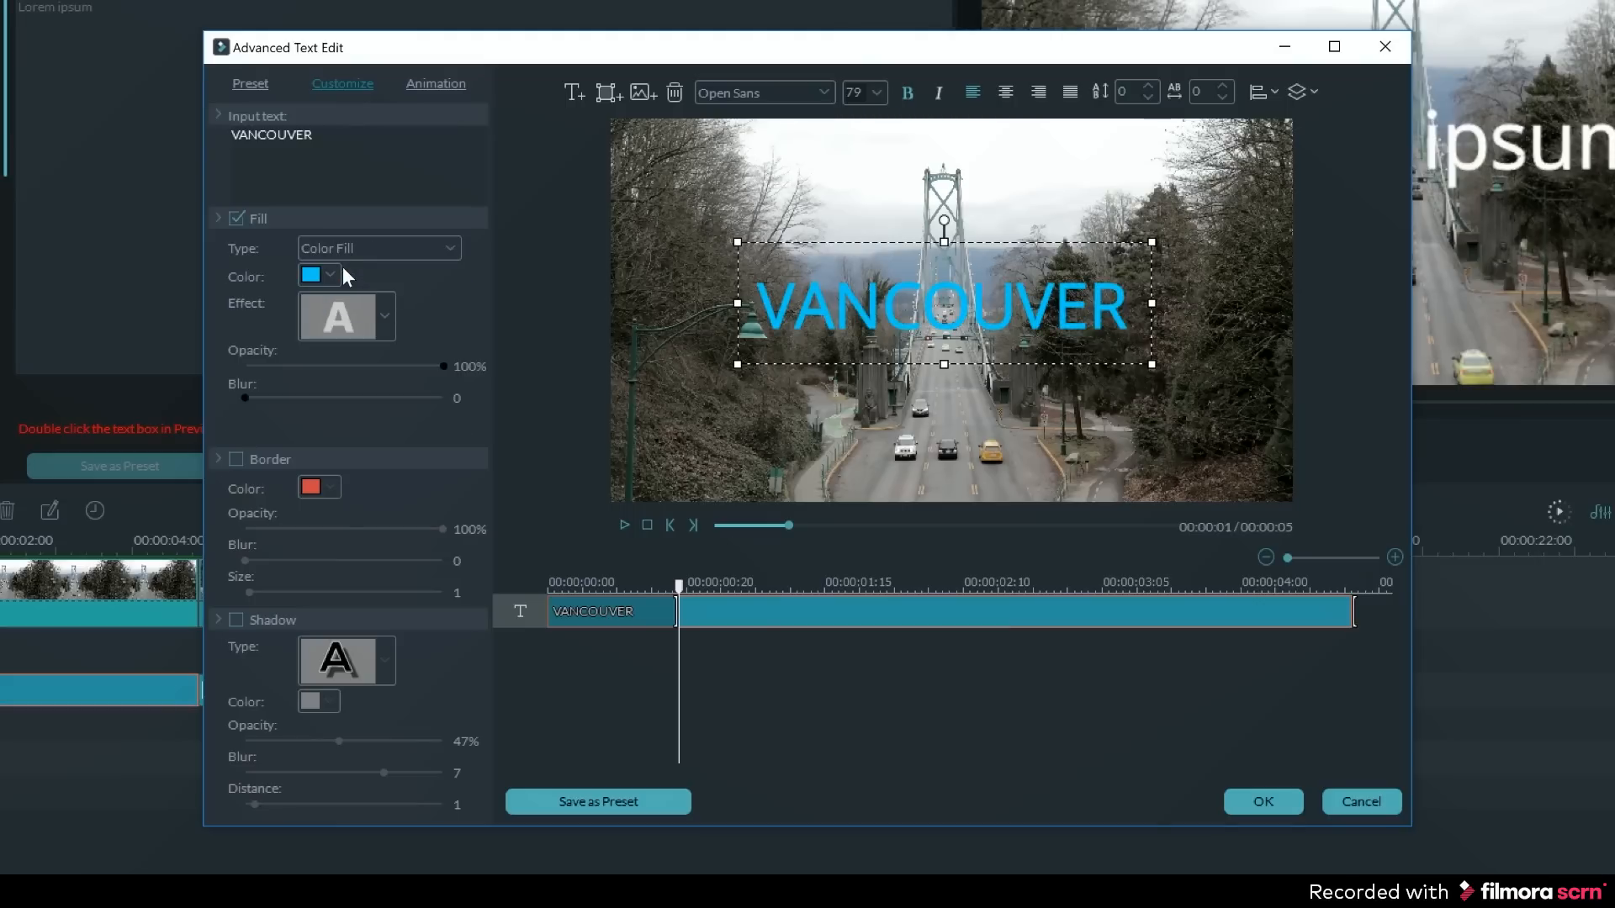
Add a white size-4 border and a black drop shadow with blur 0 and distance 6.
click(333, 488)
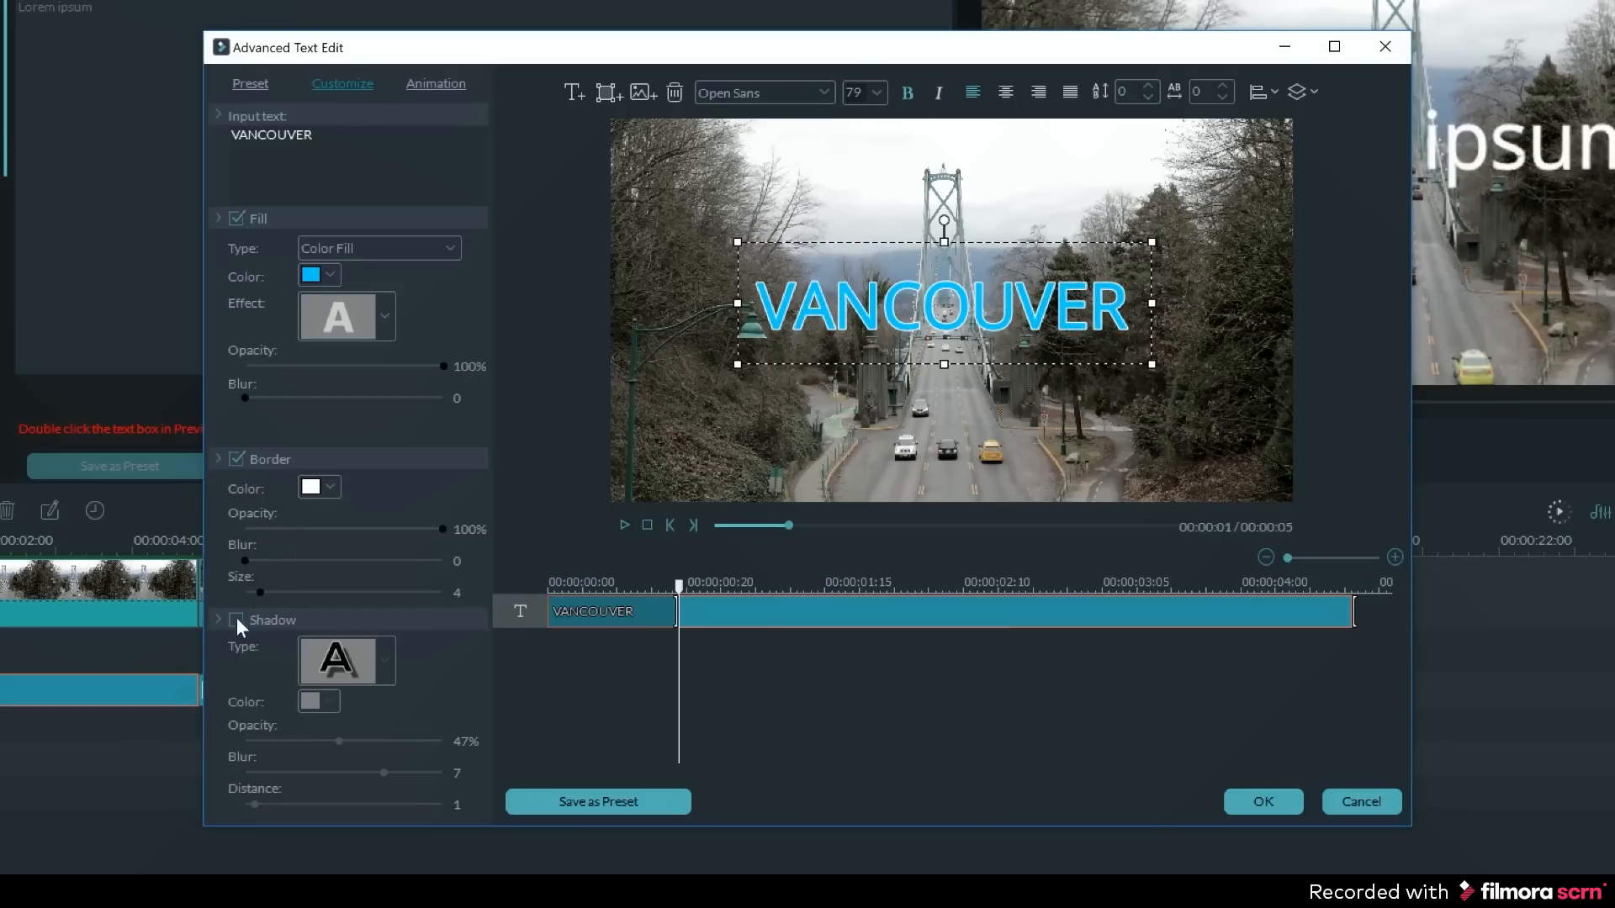
click(236, 619)
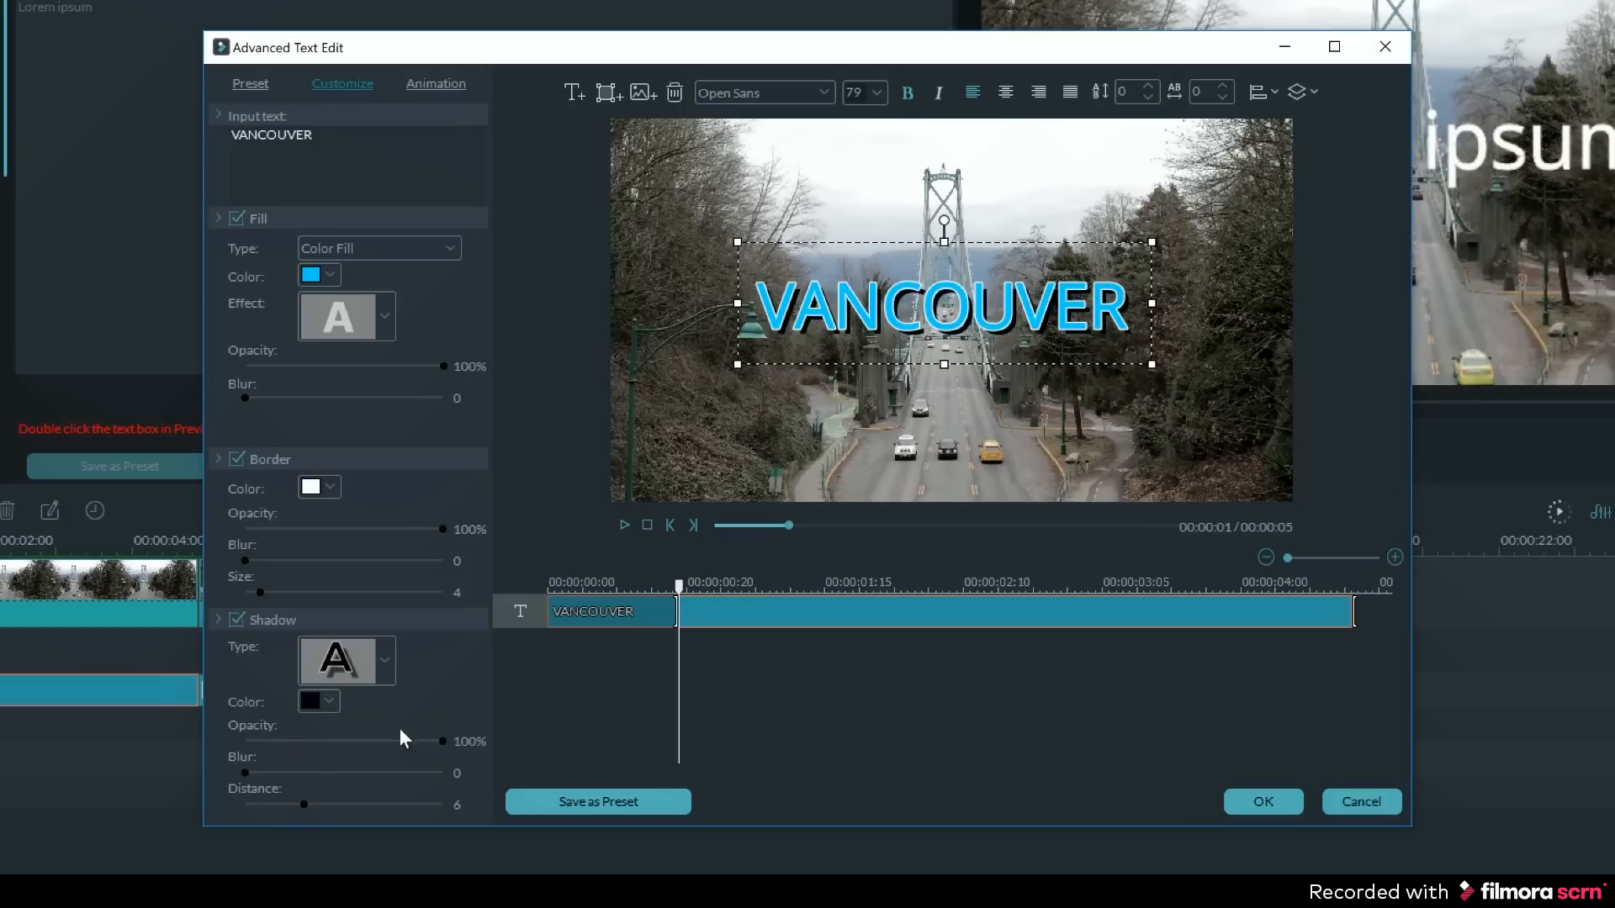
mouse_move(548, 153)
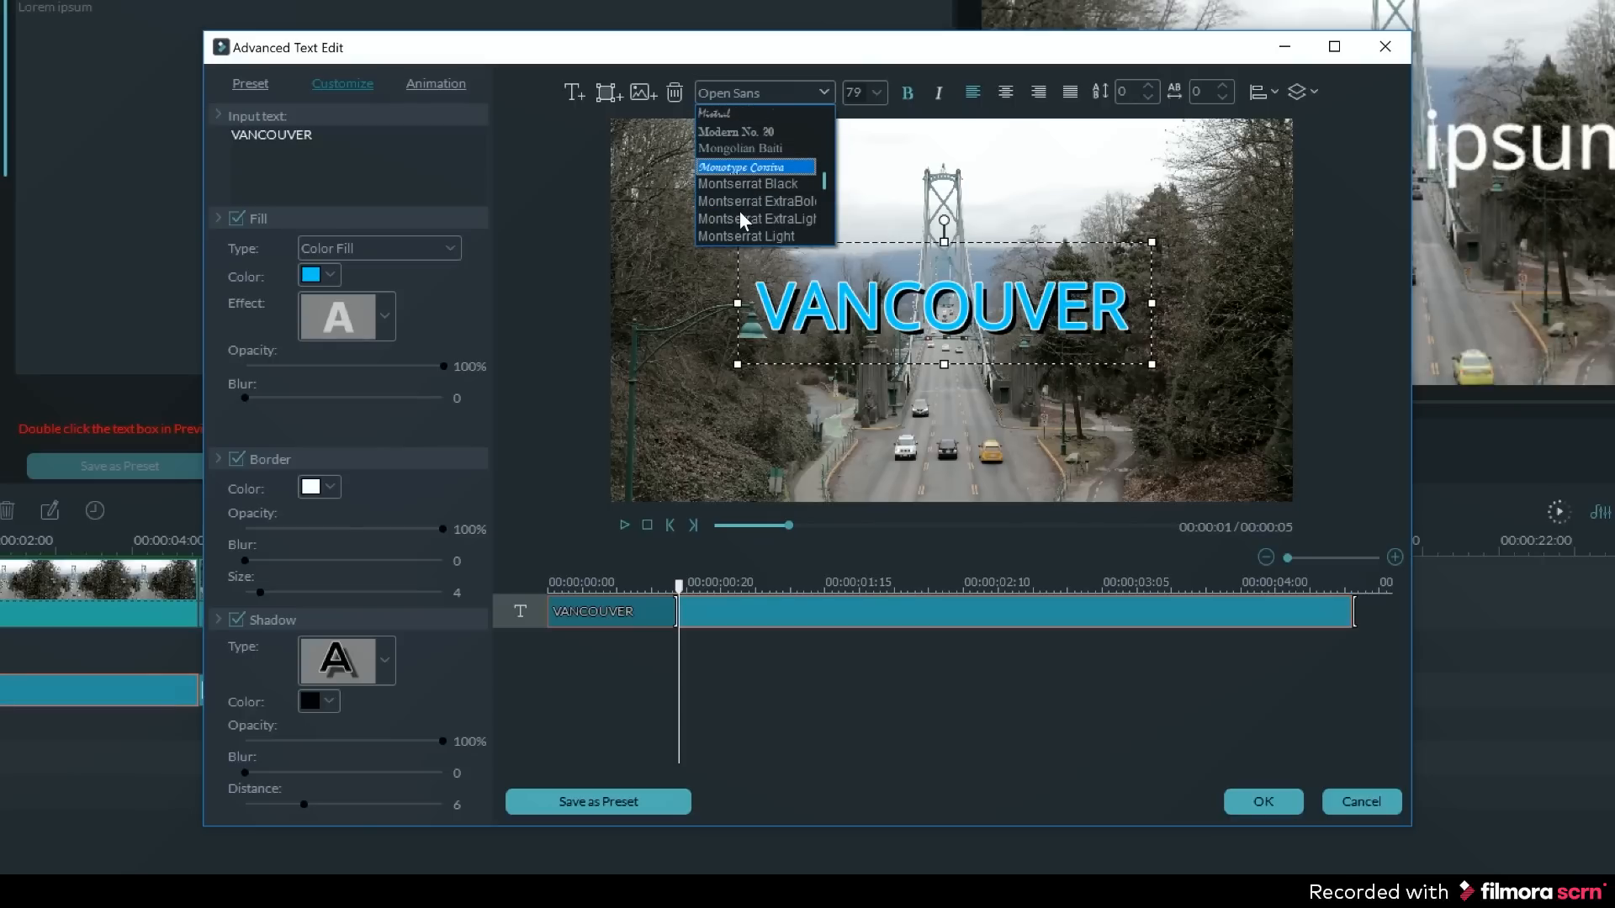
Set VANCOUVER's font to Montserrat Black at size 100.
click(748, 183)
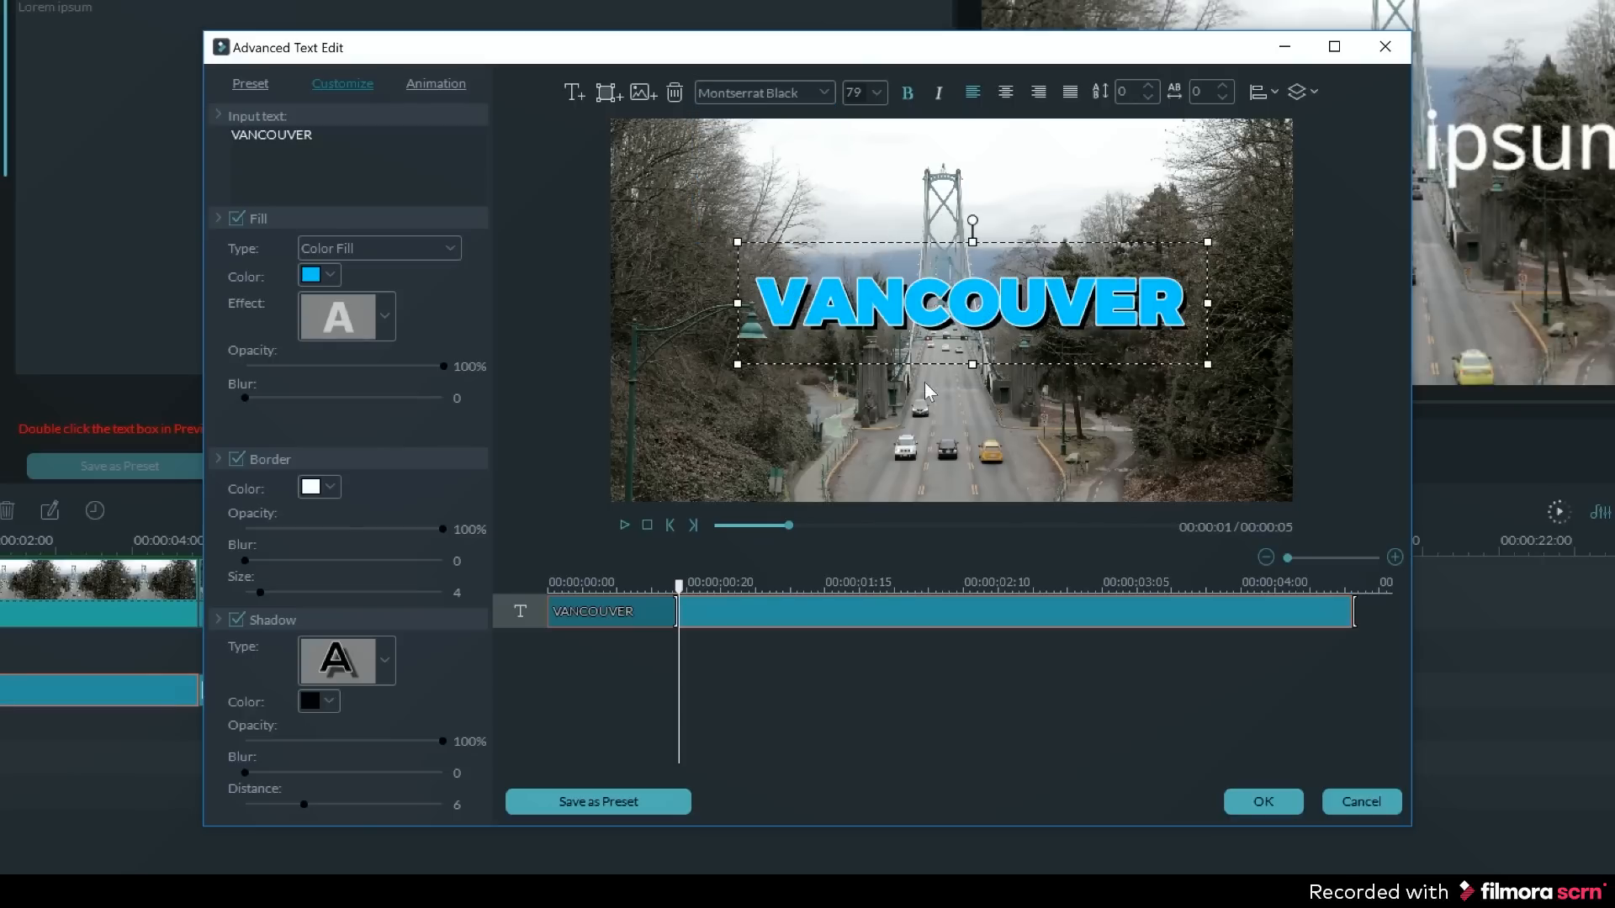
click(876, 92)
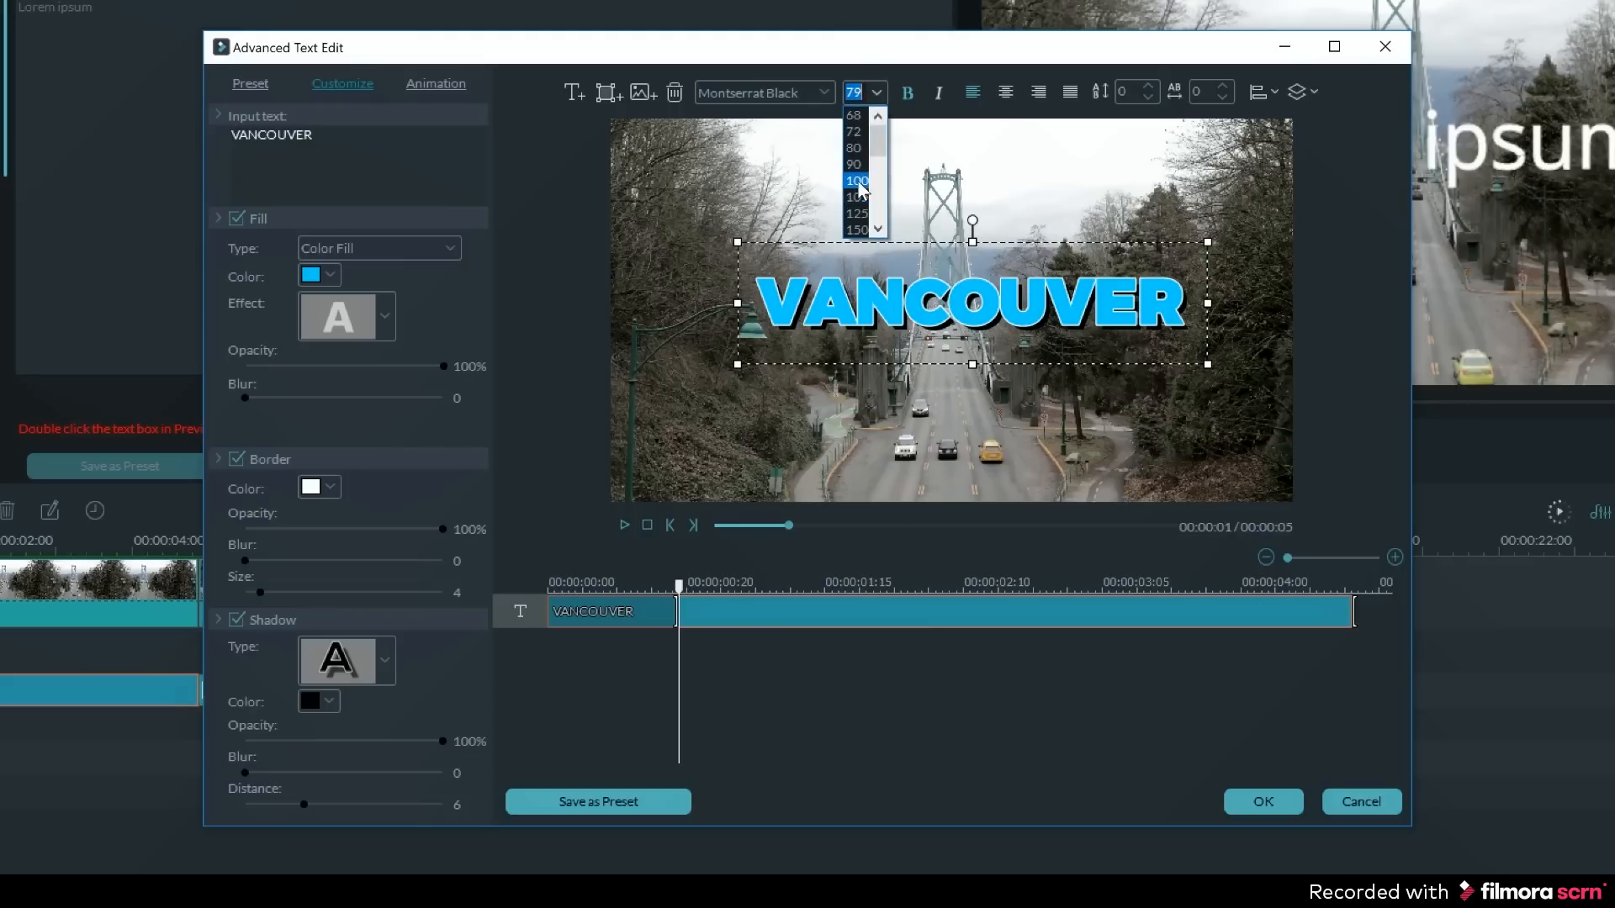
click(856, 180)
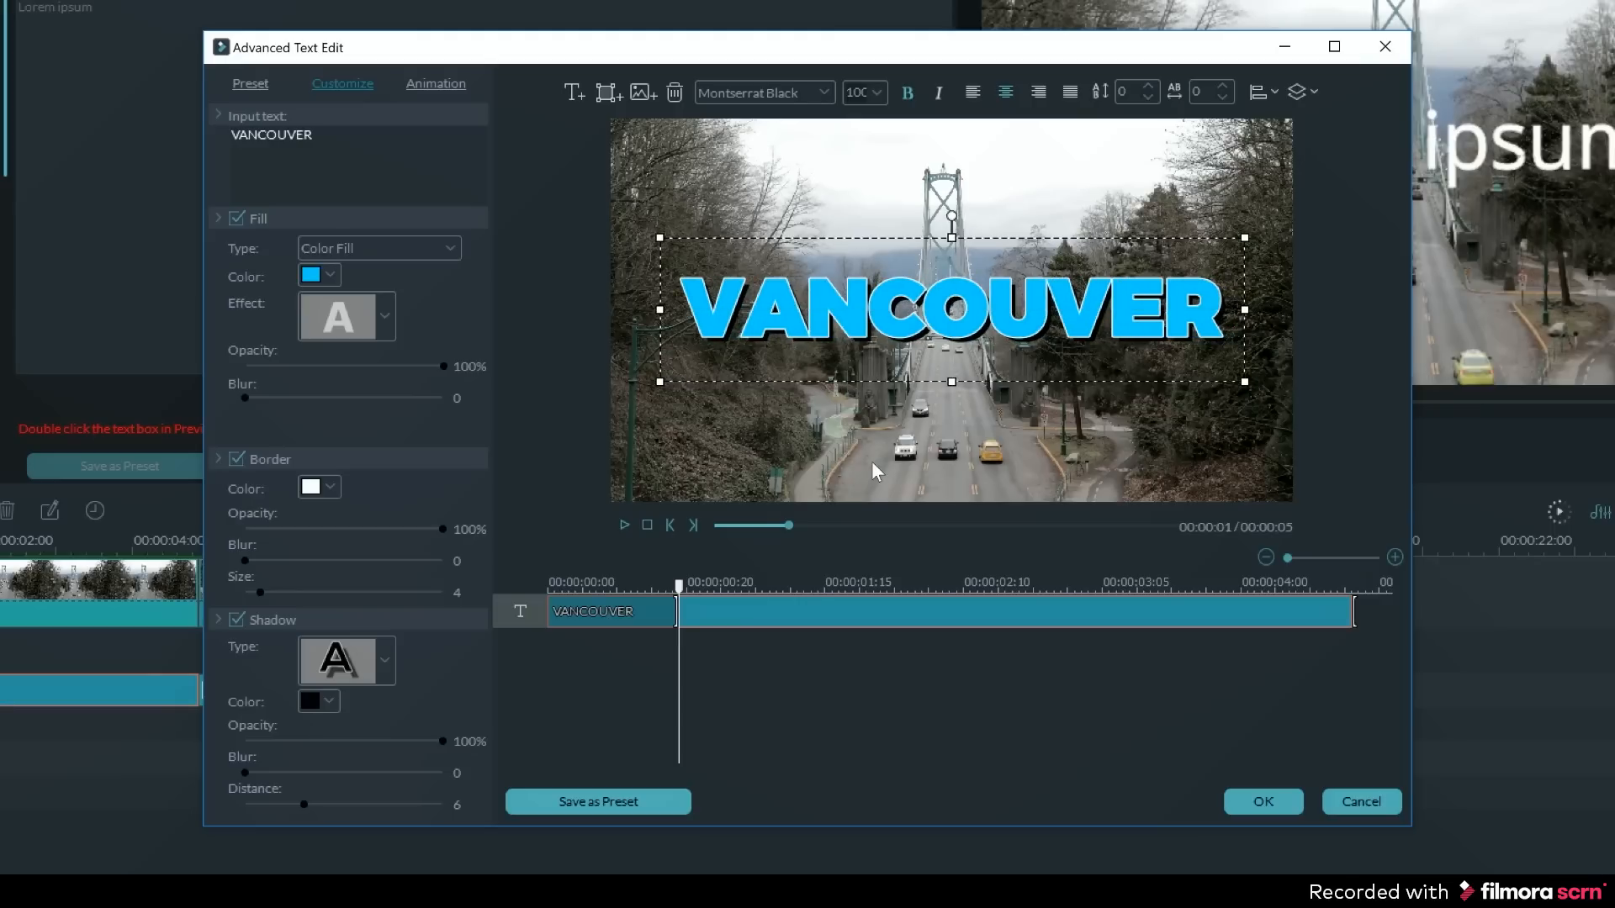
mouse_move(458, 102)
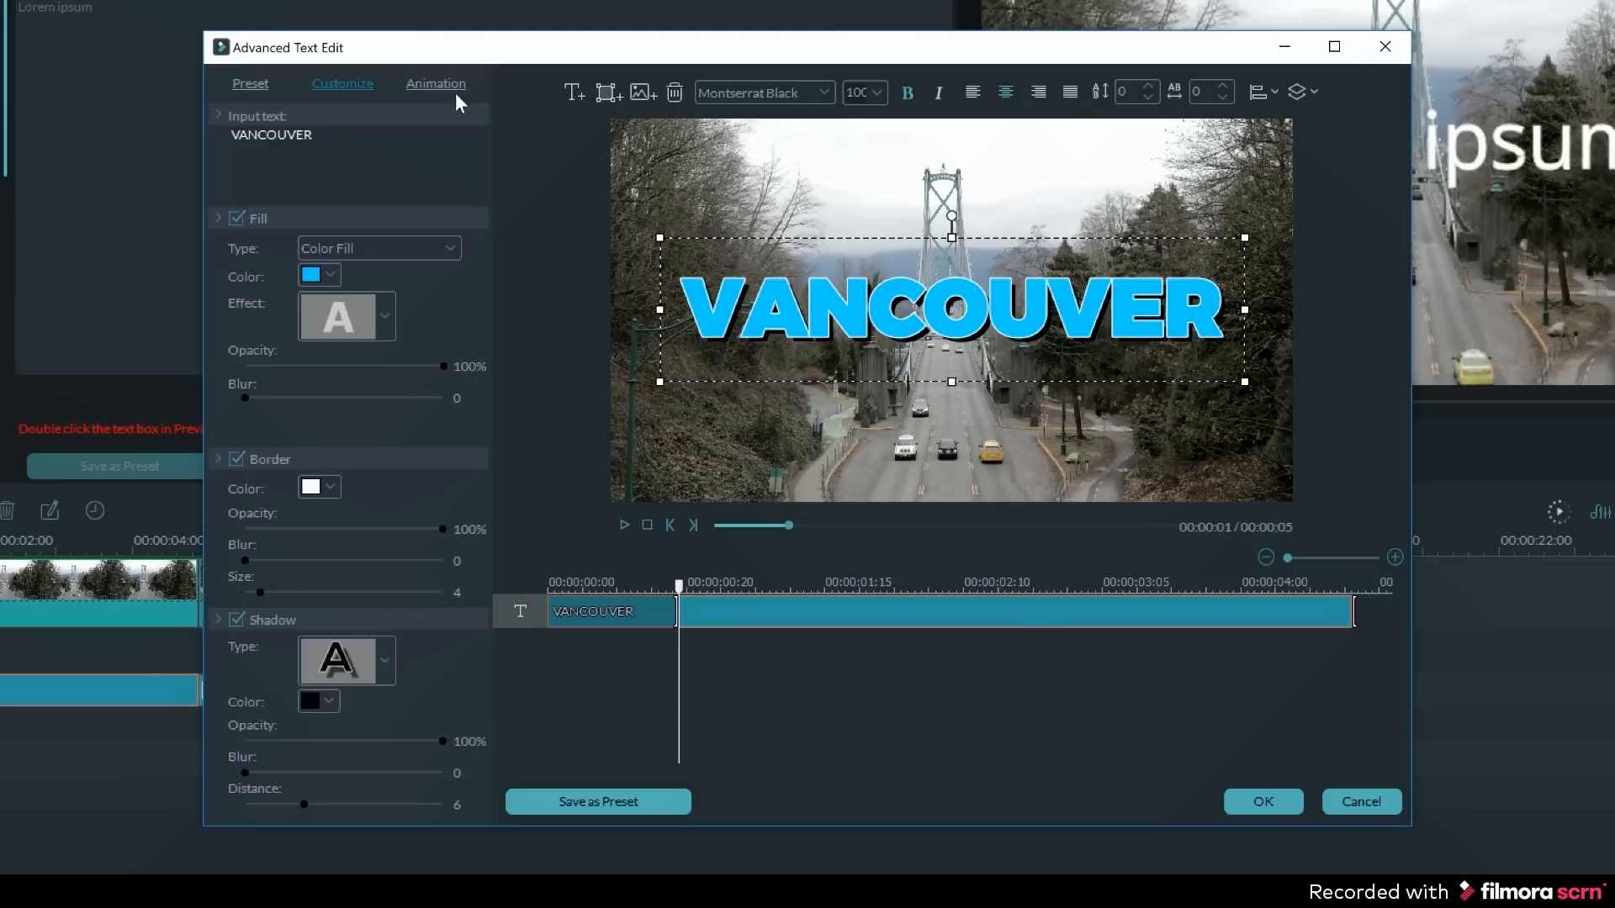
Apply the Fade animation, accept the title edits and preview the styled title over the bridge clip.
click(436, 84)
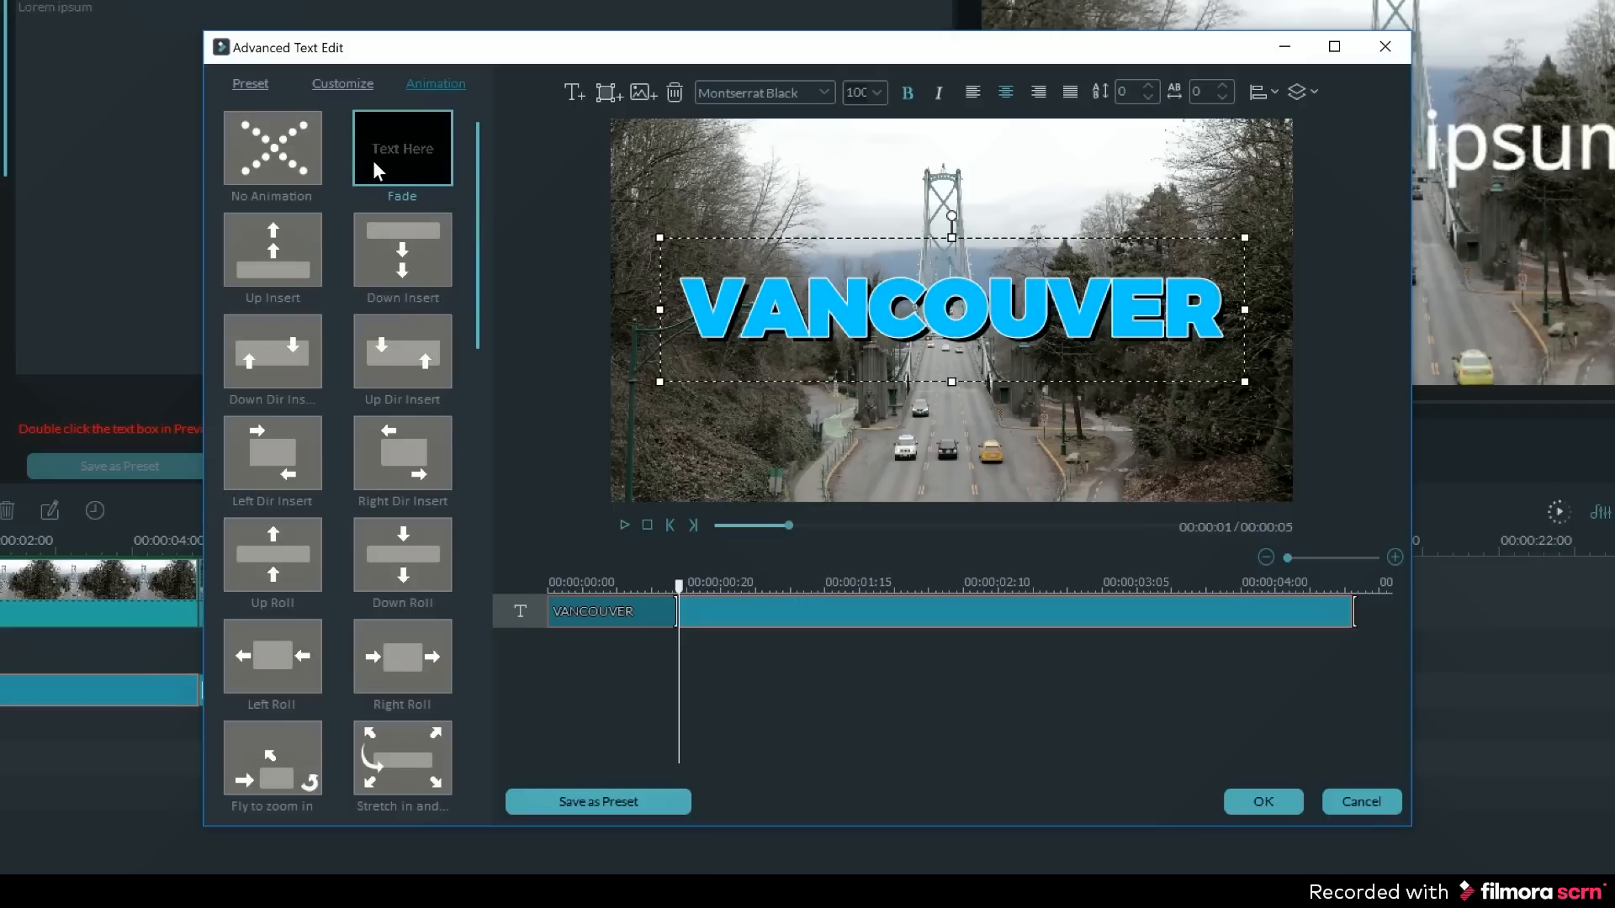
click(400, 148)
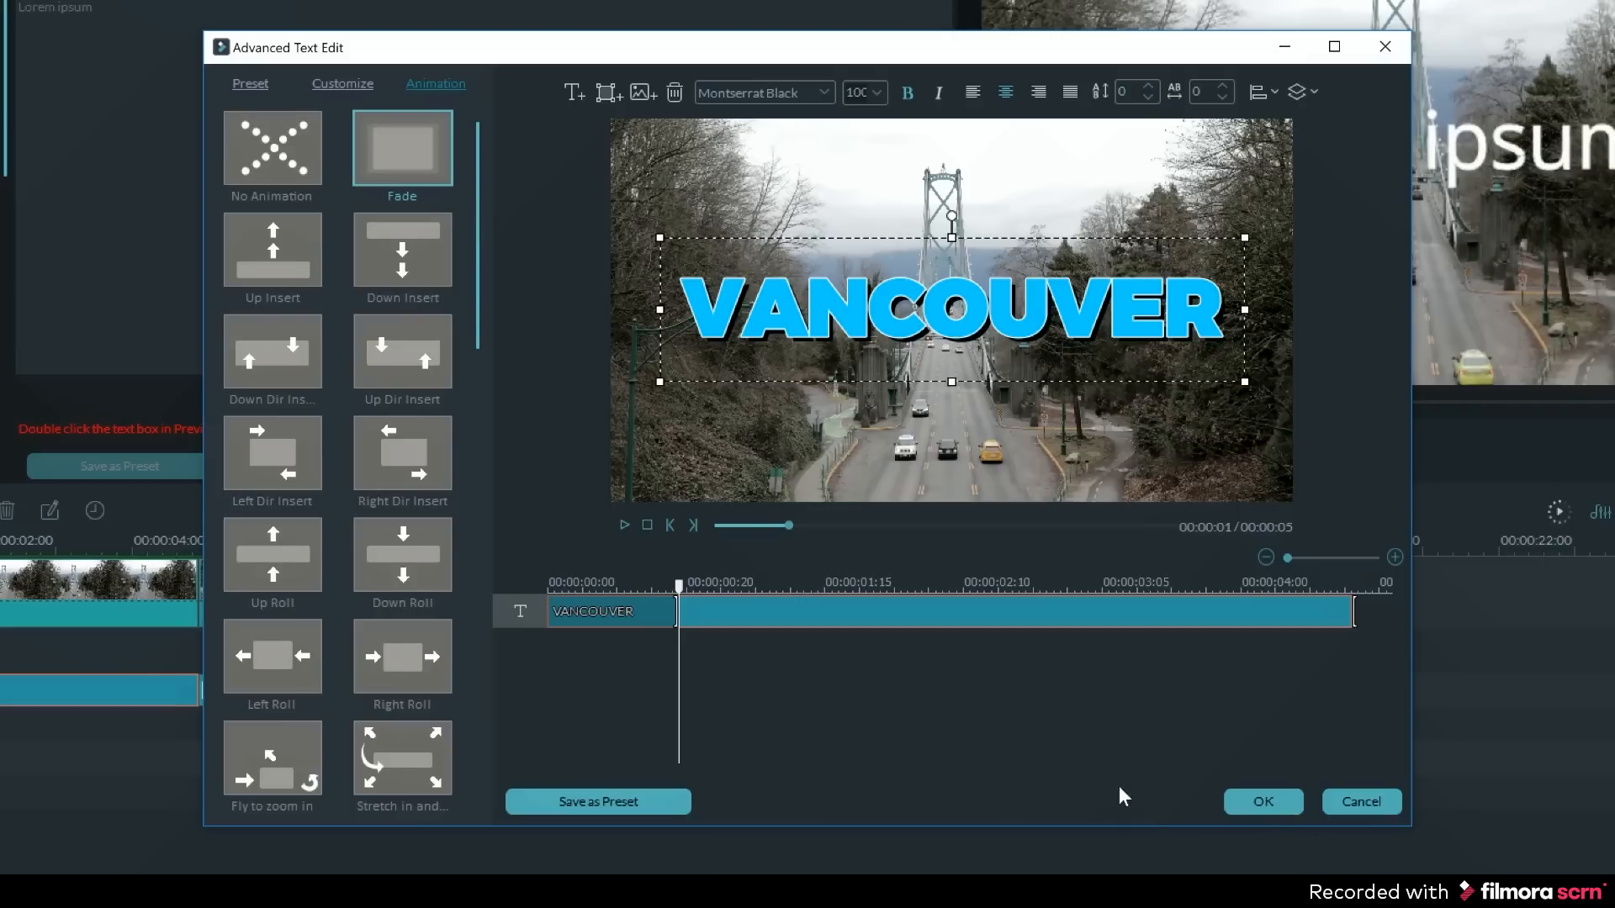
click(1261, 801)
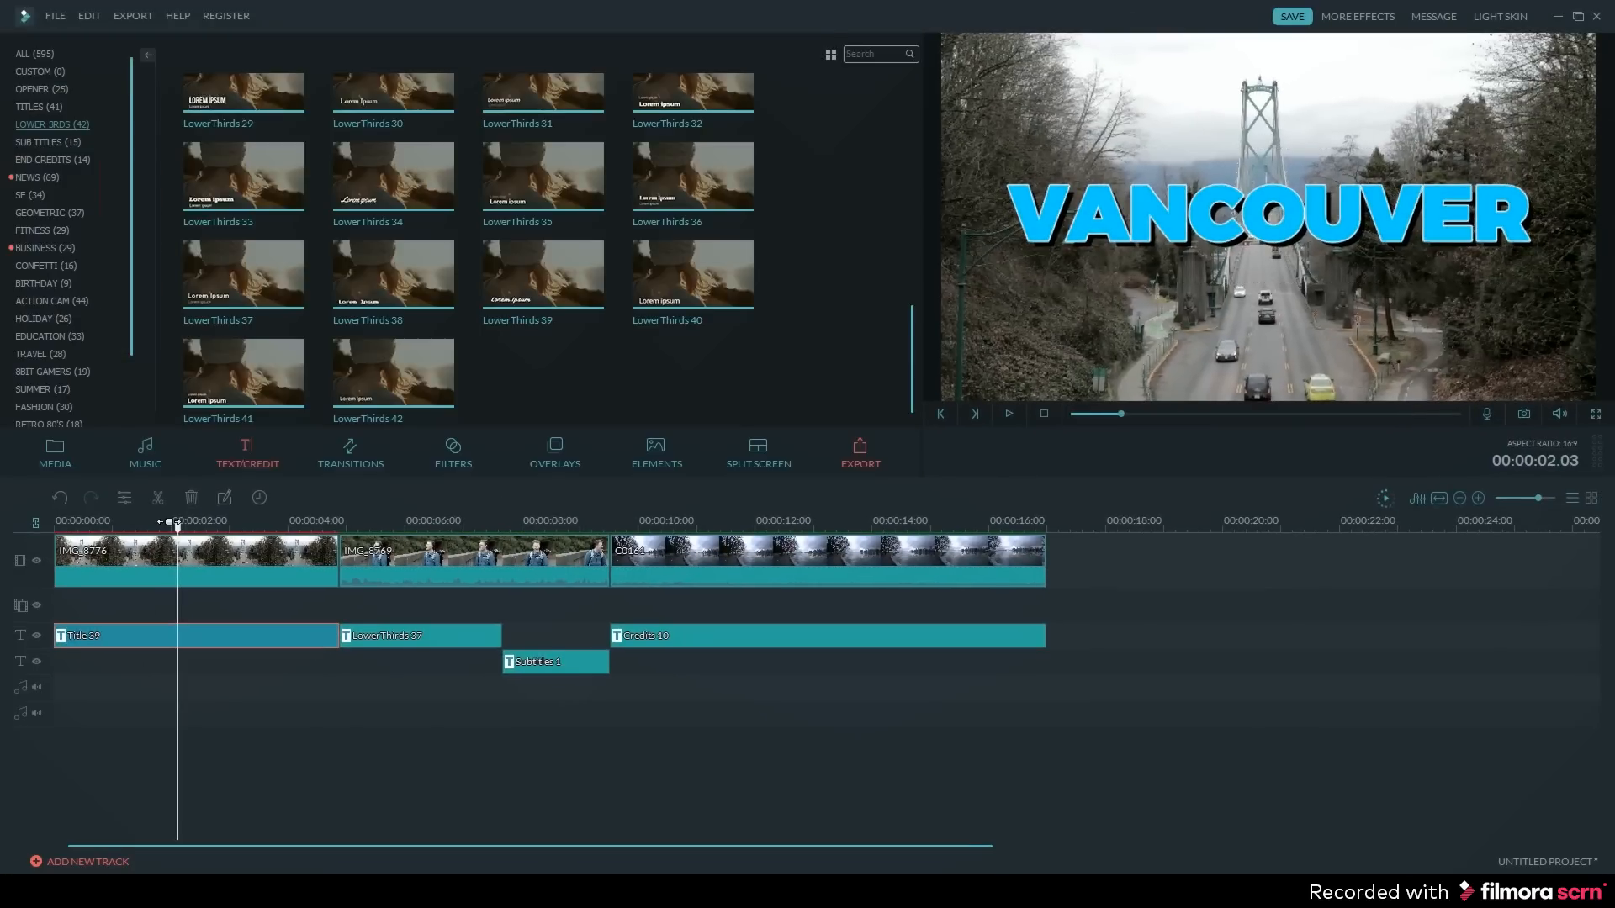
click(1008, 413)
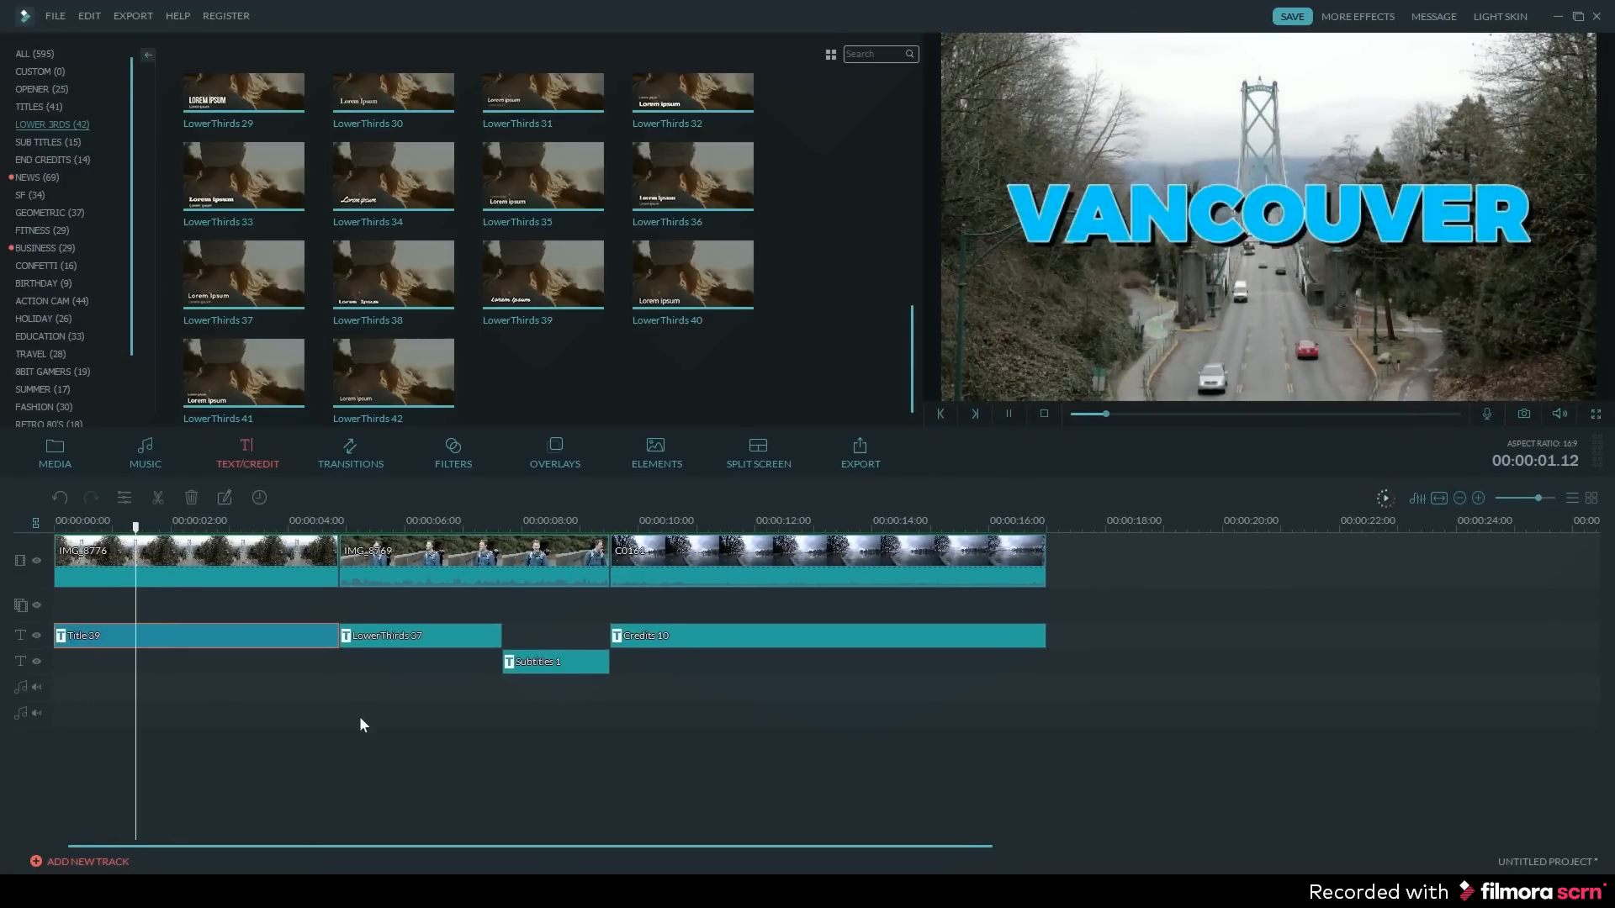